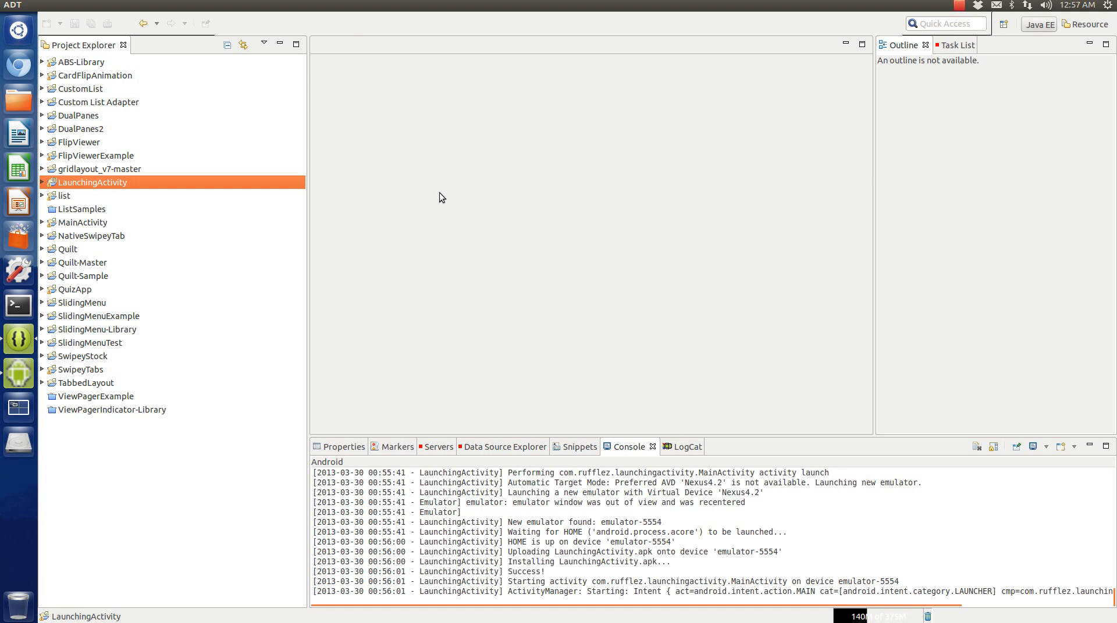
{"action": "mouse_move", "coordinate": [399, 198]}
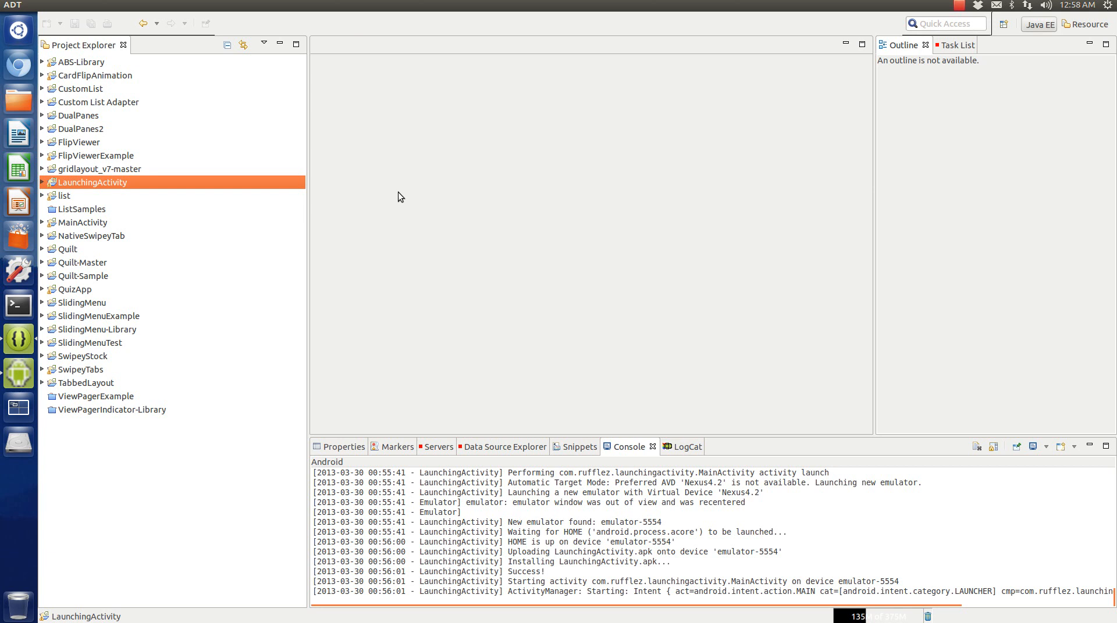
{"action": "mouse_move", "coordinate": [60, 178]}
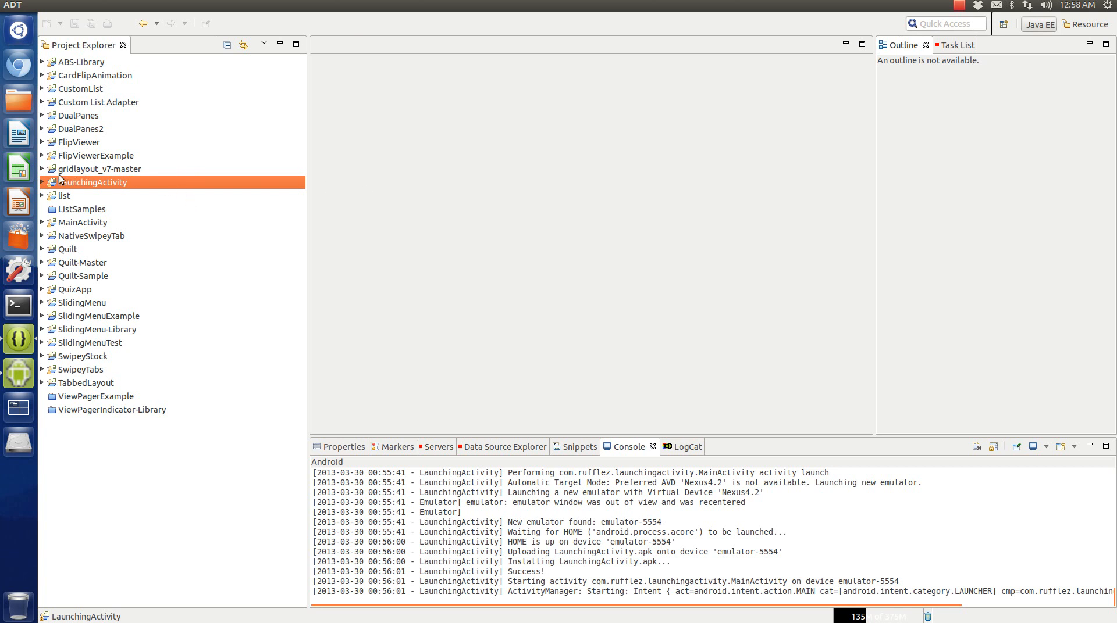
- Expand LaunchingActivity > src > com.rufflez.launchingactivity to list its Java classes
{"action": "left_click", "coordinate": [42, 182]}
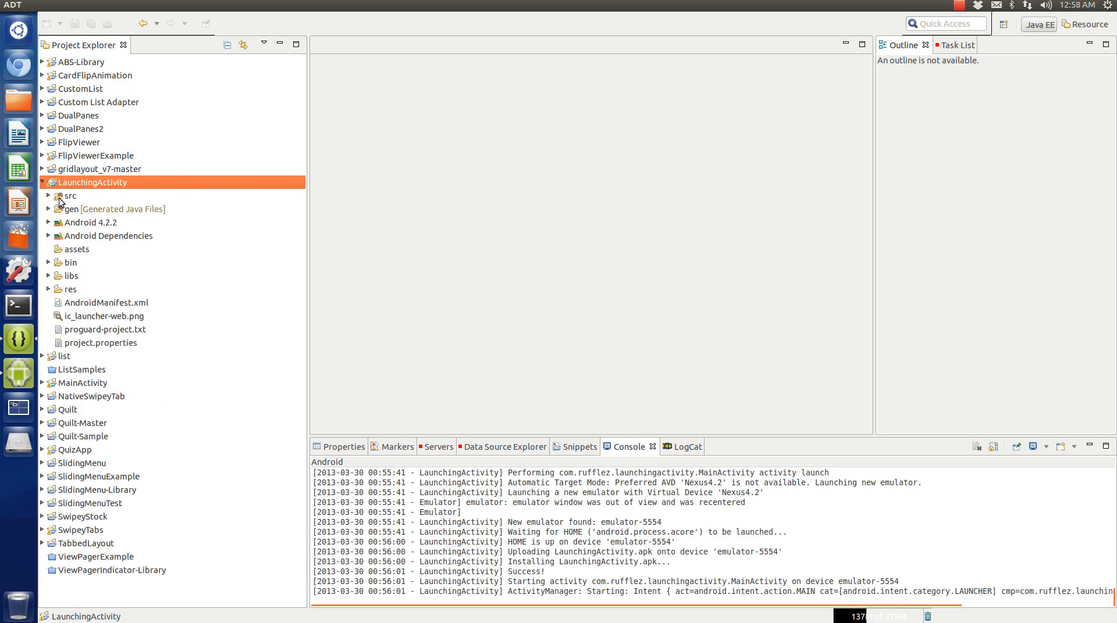
{"action": "mouse_move", "coordinate": [60, 203]}
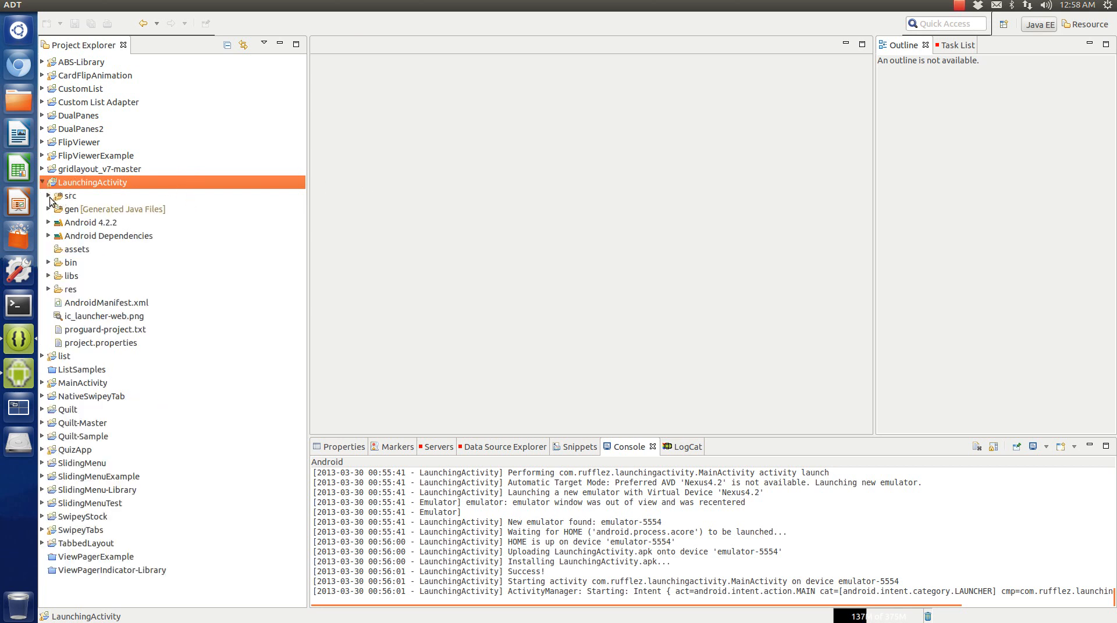
{"action": "left_click", "coordinate": [48, 196]}
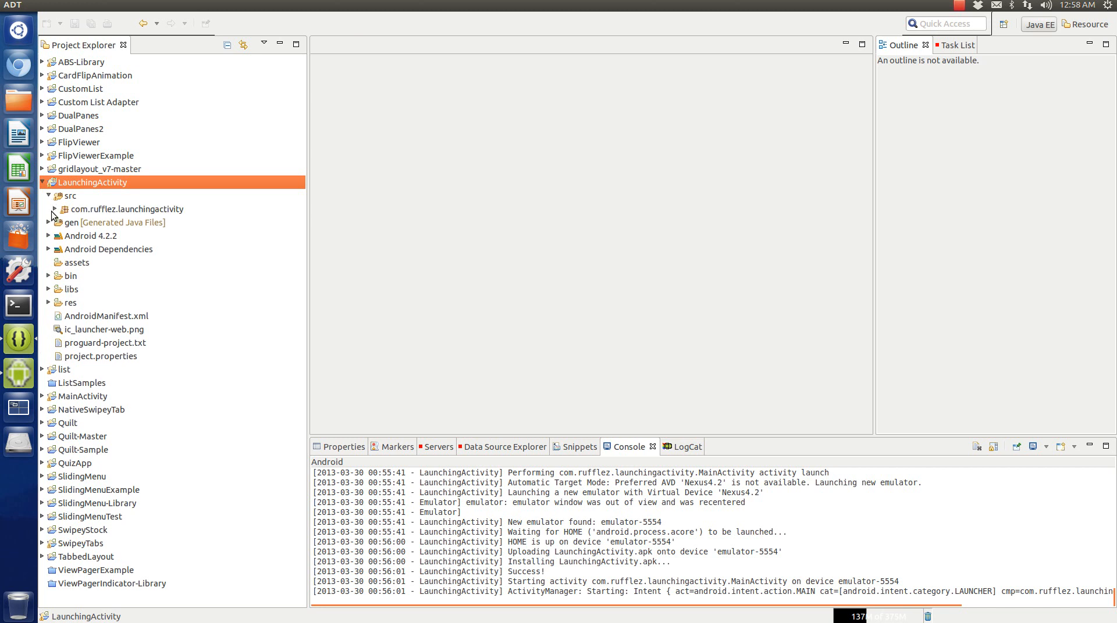
{"action": "left_click", "coordinate": [129, 209]}
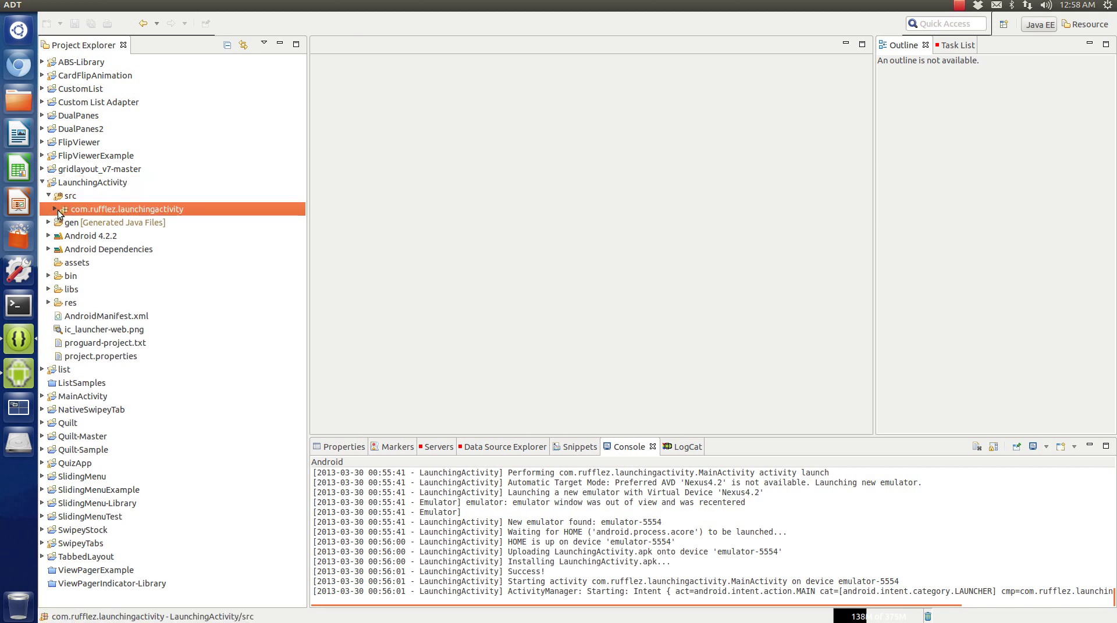
{"action": "left_click", "coordinate": [49, 208]}
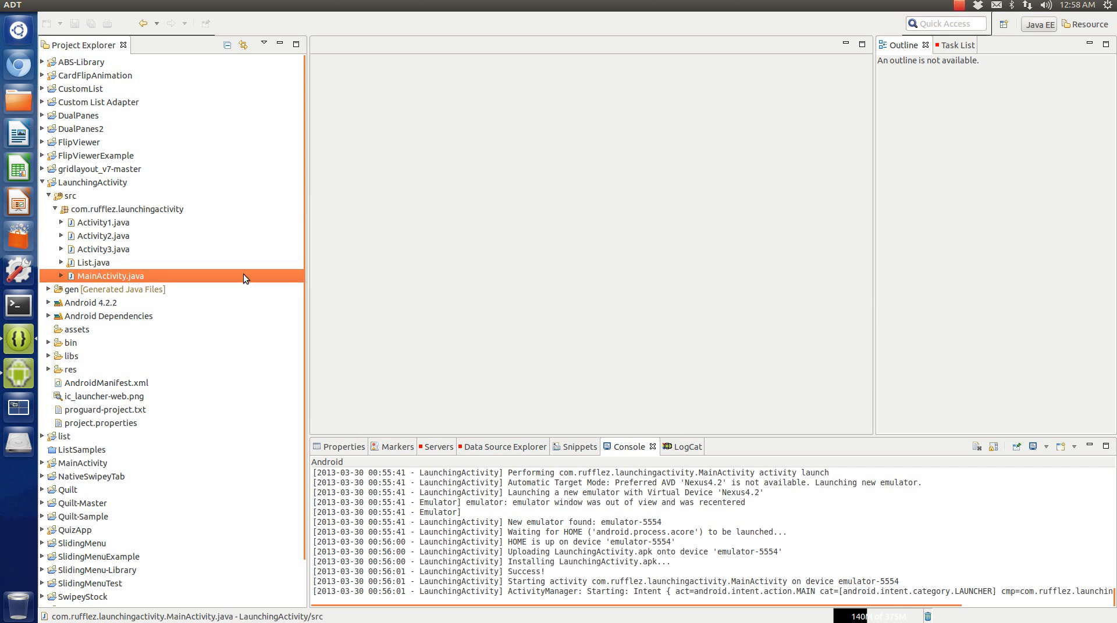
- Point out List, Activity1 and Activity3 classes, then bring MainActivity.java into the editor
{"action": "left_click", "coordinate": [96, 262]}
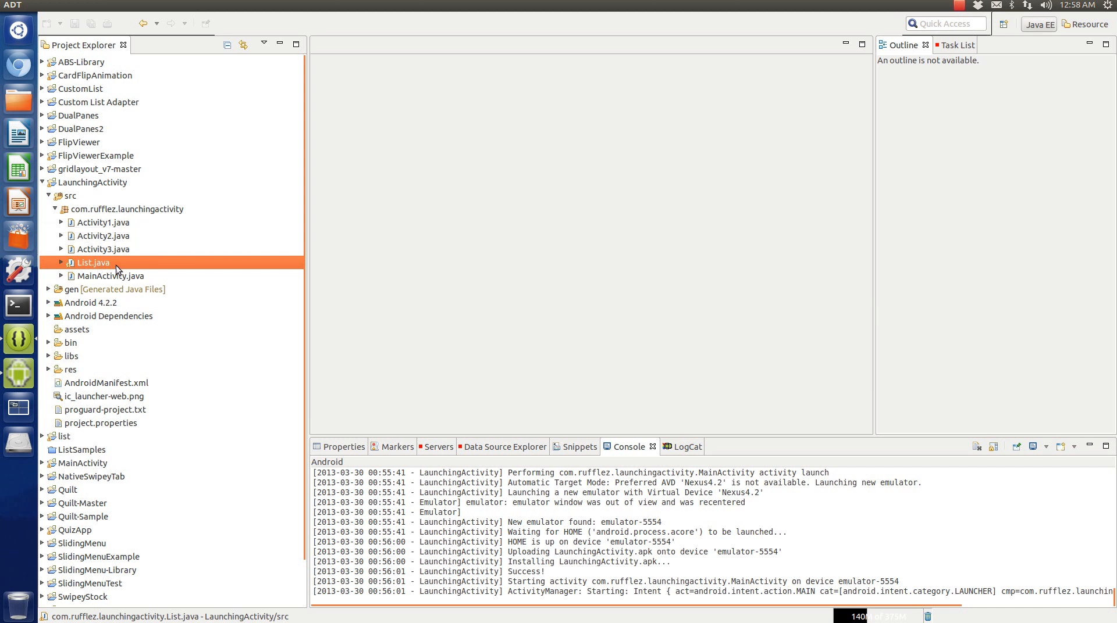
{"action": "left_click", "coordinate": [101, 222]}
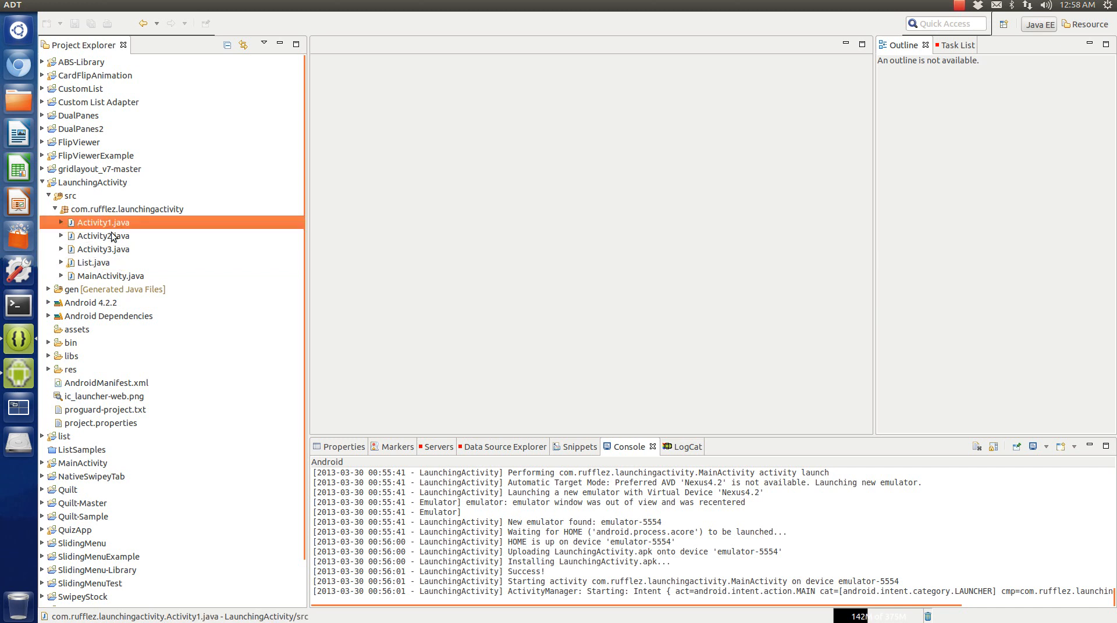
{"action": "left_click", "coordinate": [103, 249]}
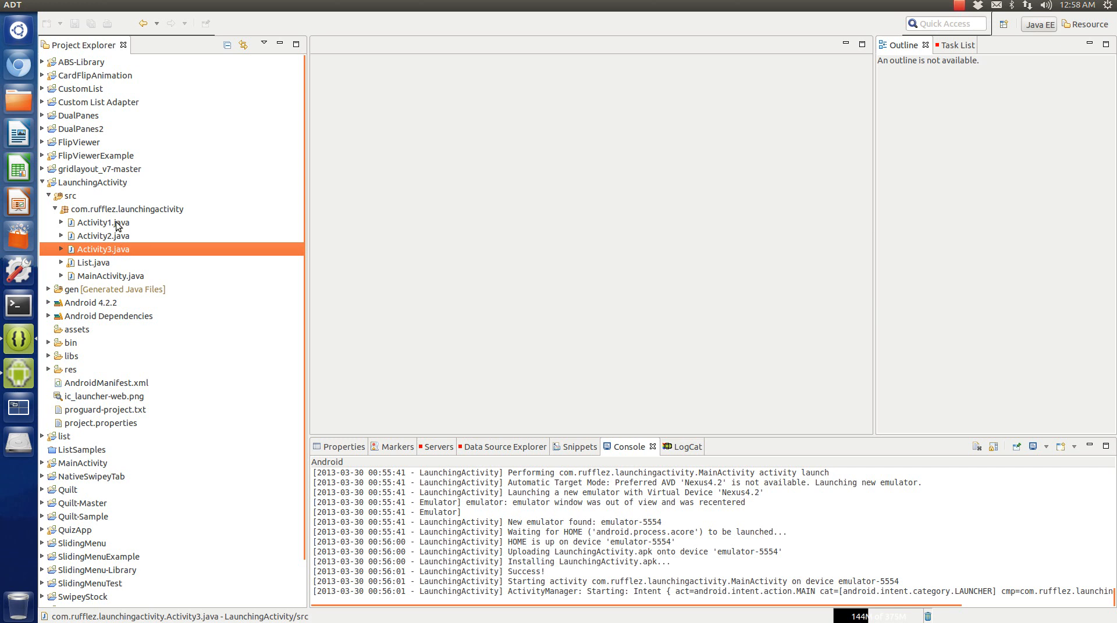
{"action": "left_click", "coordinate": [104, 222]}
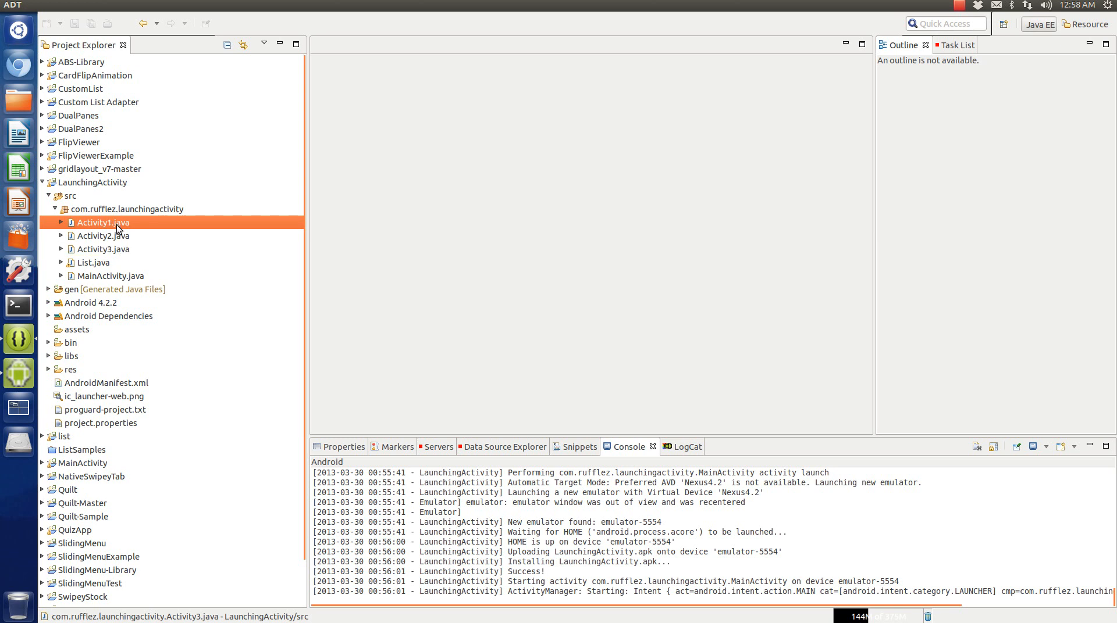
{"action": "double_click", "coordinate": [112, 276]}
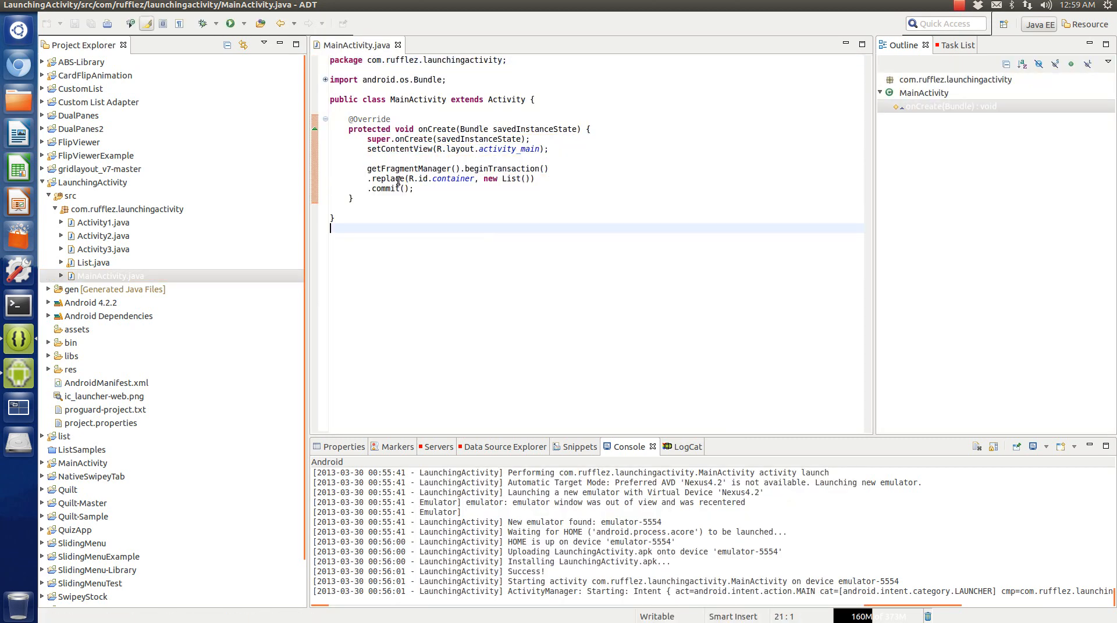
- Highlight R.id.container in MainActivity's fragment replace call
{"action": "left_click_drag", "start_coordinate": [367, 168], "coordinate": [413, 189]}
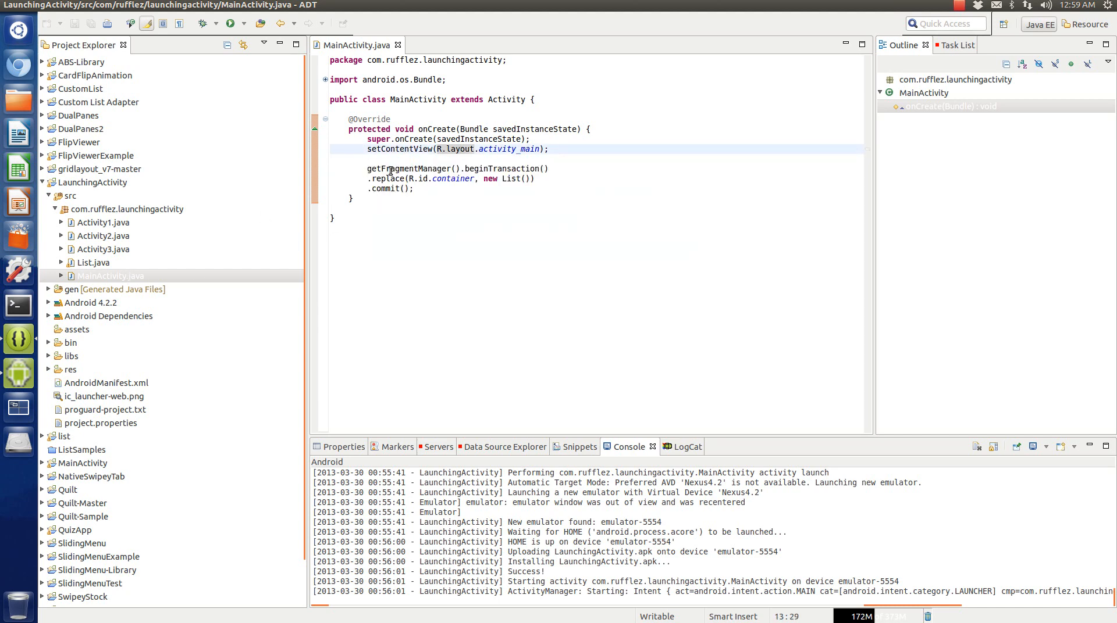
{"action": "left_click", "coordinate": [522, 178]}
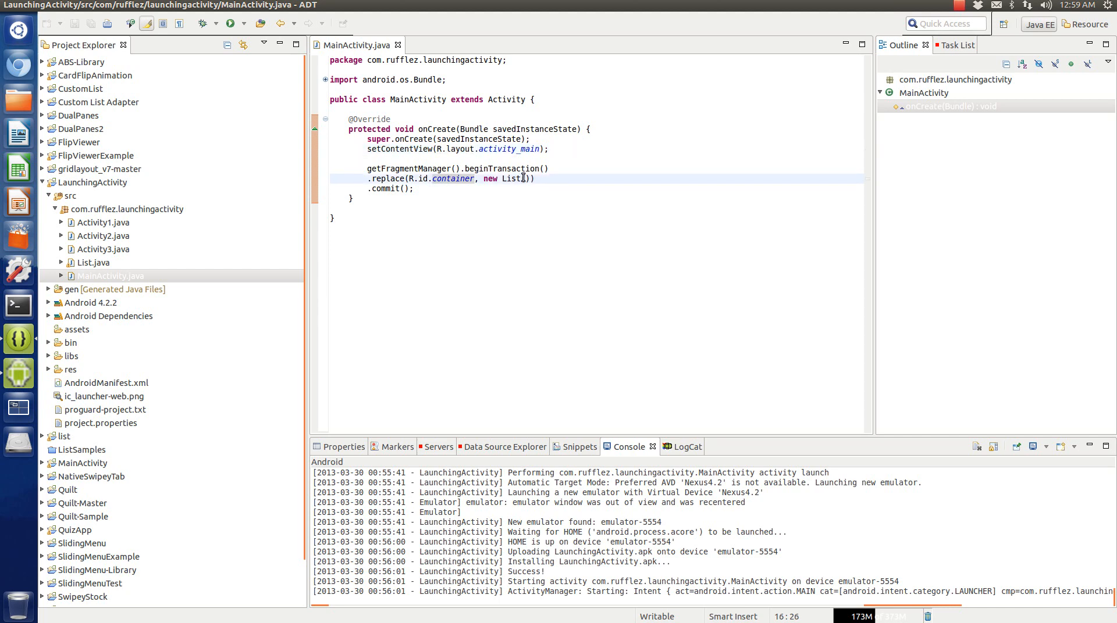
{"action": "double_click", "coordinate": [511, 179]}
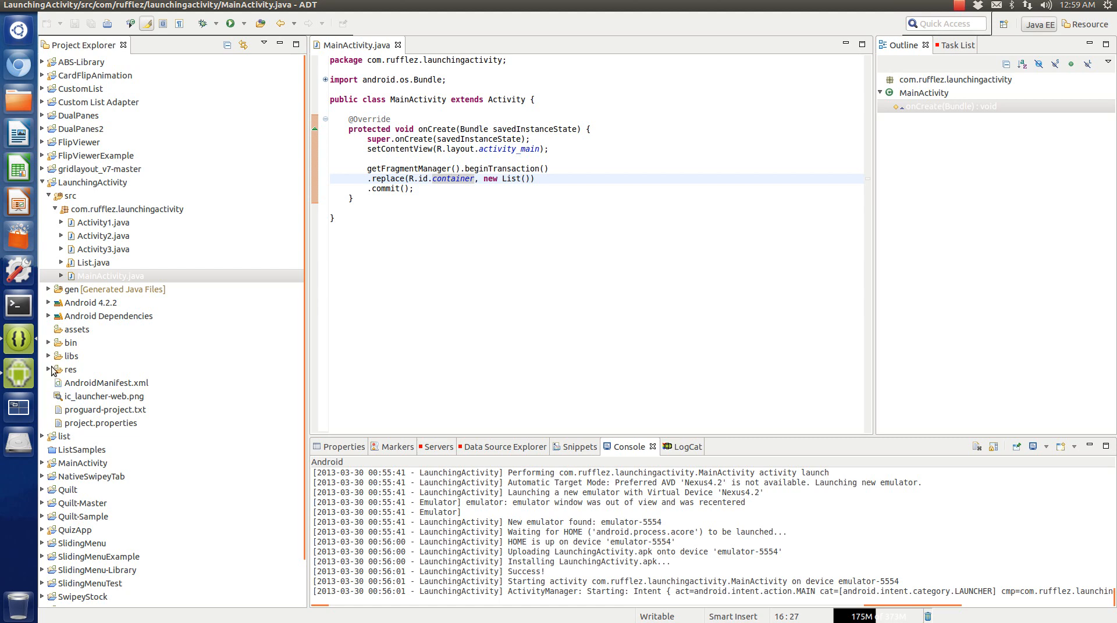
- Expand res > layout and view activity_main.xml's FrameLayout with id container
{"action": "left_click", "coordinate": [48, 370]}
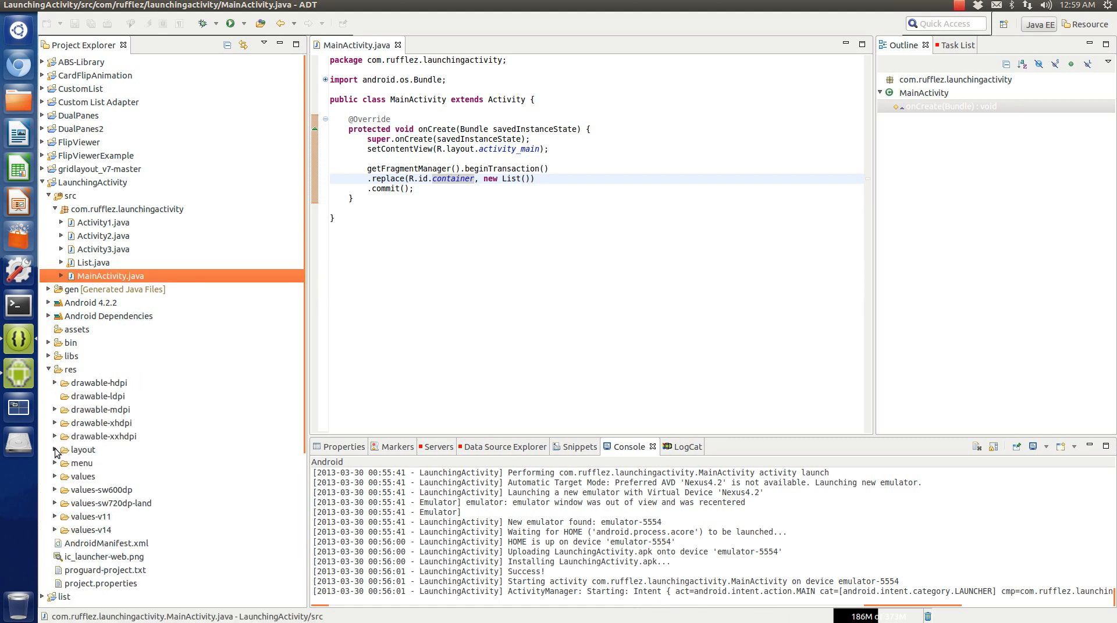
{"action": "left_click", "coordinate": [55, 450]}
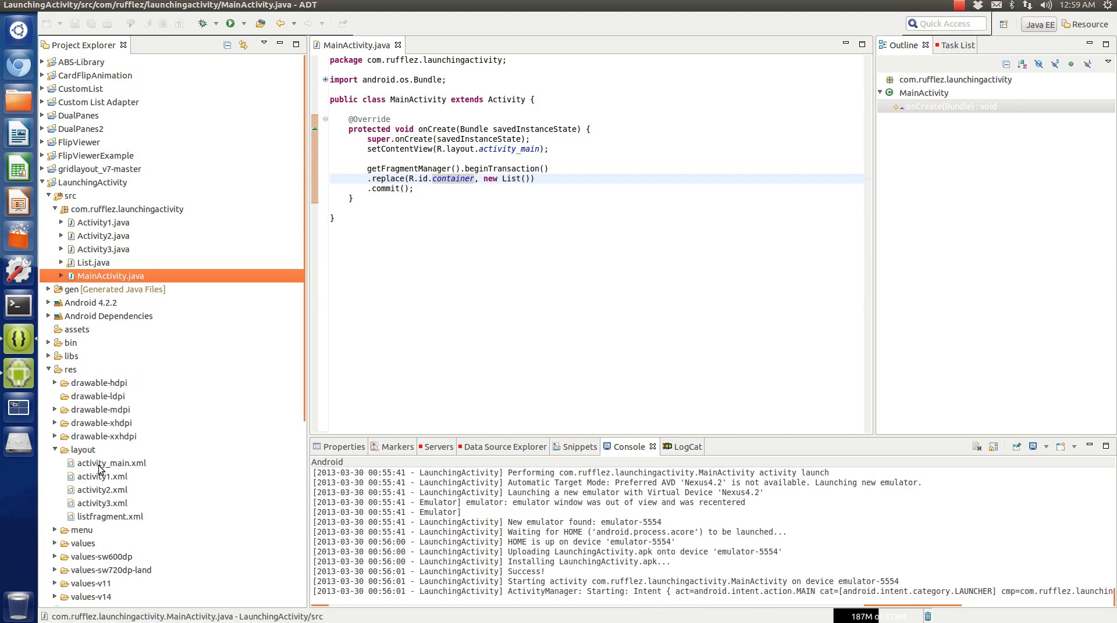
{"action": "double_click", "coordinate": [111, 463]}
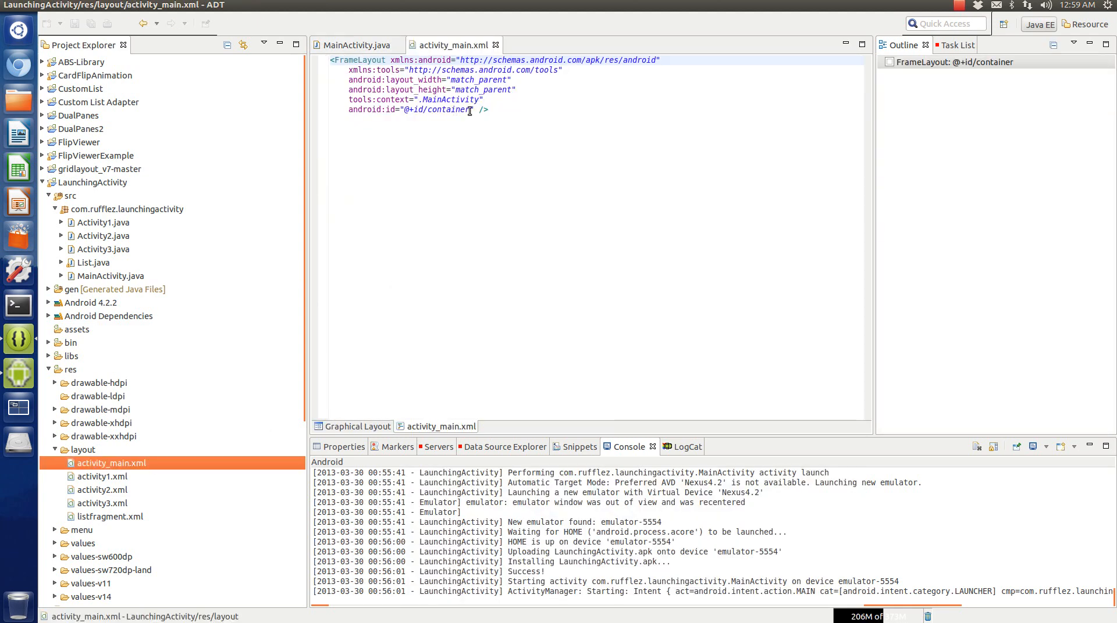
{"action": "double_click", "coordinate": [434, 110]}
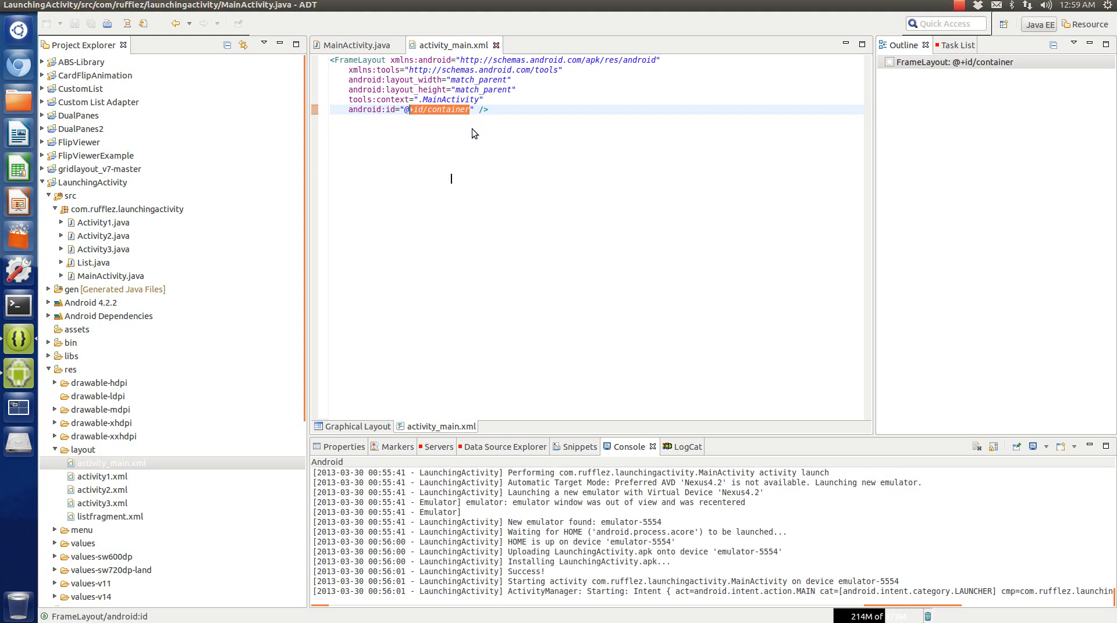
- Close activity_main.xml, return to R.id.container in MainActivity.java and pick listfragment.xml
{"action": "left_click", "coordinate": [350, 45]}
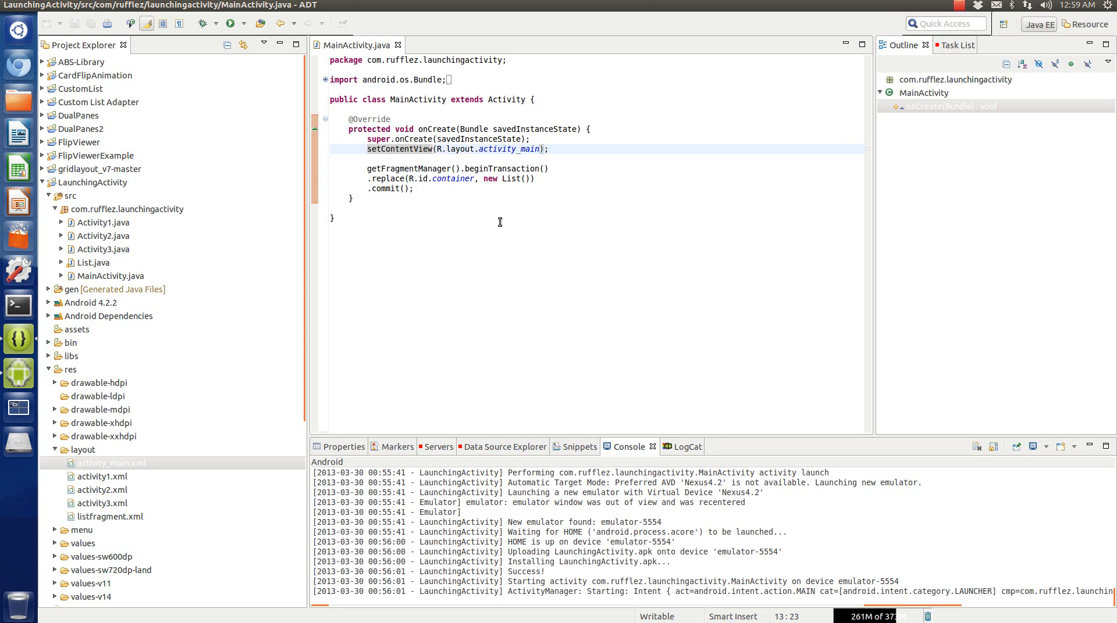
{"action": "left_click", "coordinate": [411, 179]}
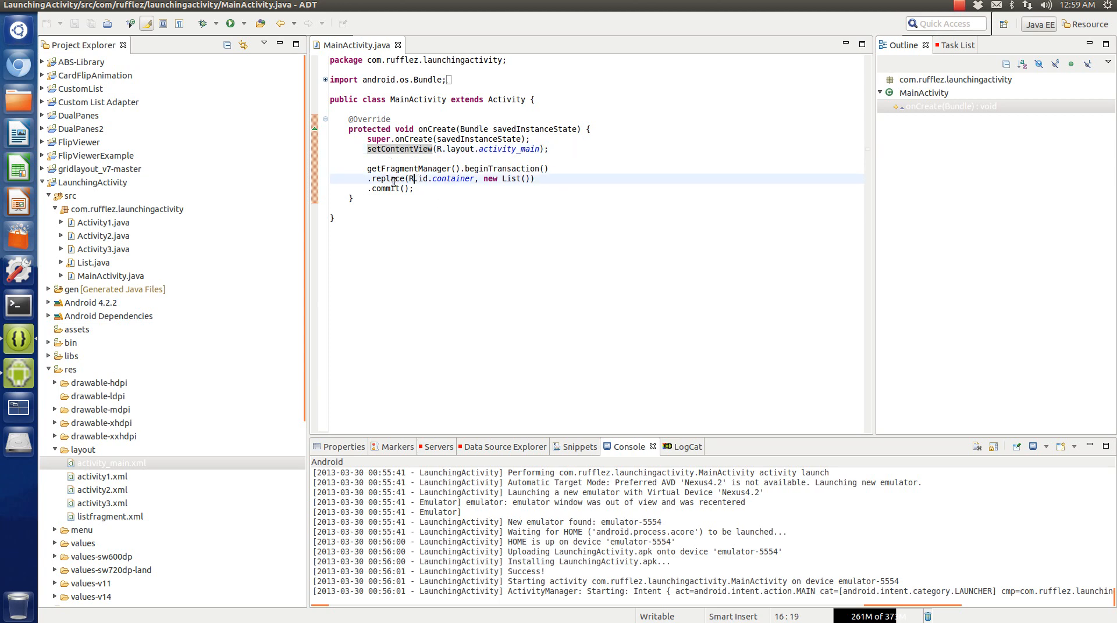
{"action": "left_click", "coordinate": [117, 517]}
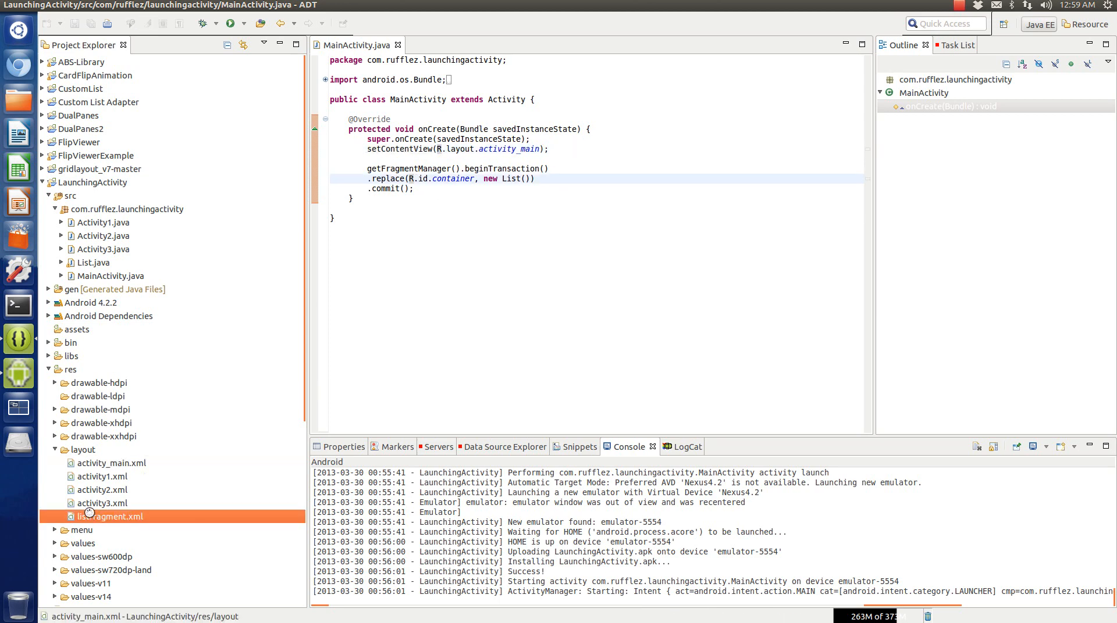
- View listfragment.xml and highlight the ListView's list id
{"action": "double_click", "coordinate": [110, 517]}
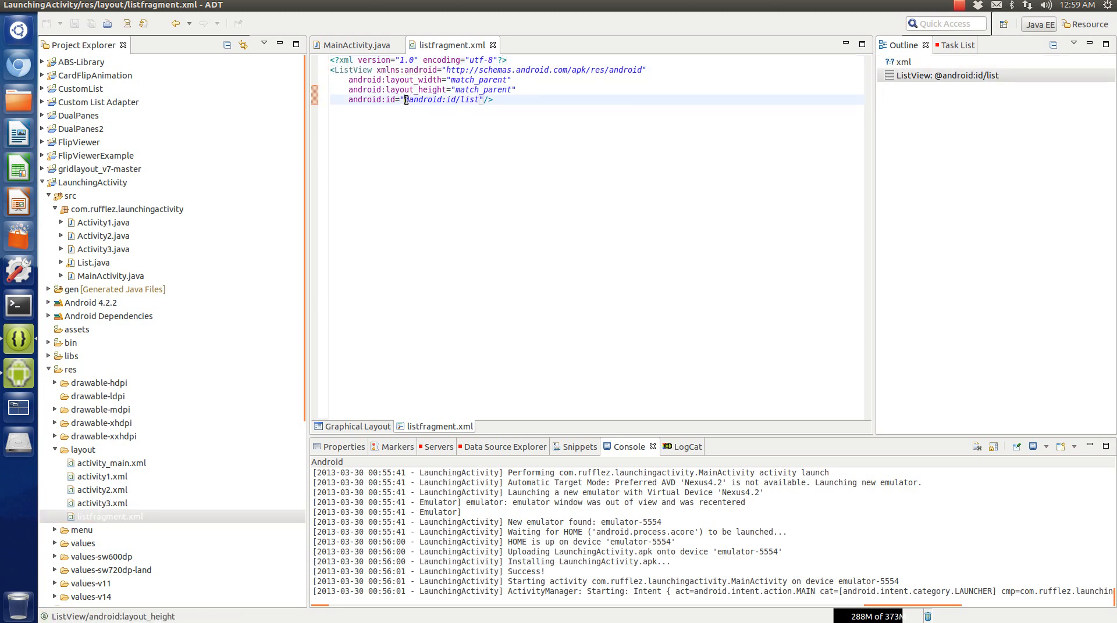
{"action": "double_click", "coordinate": [446, 99]}
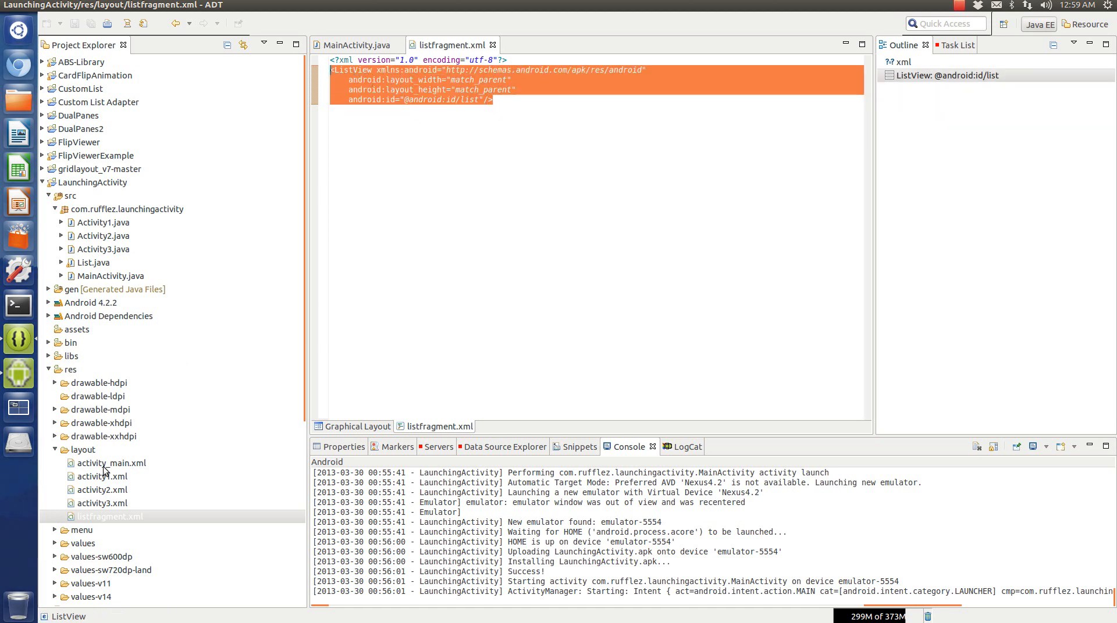
{"action": "left_click", "coordinate": [432, 100]}
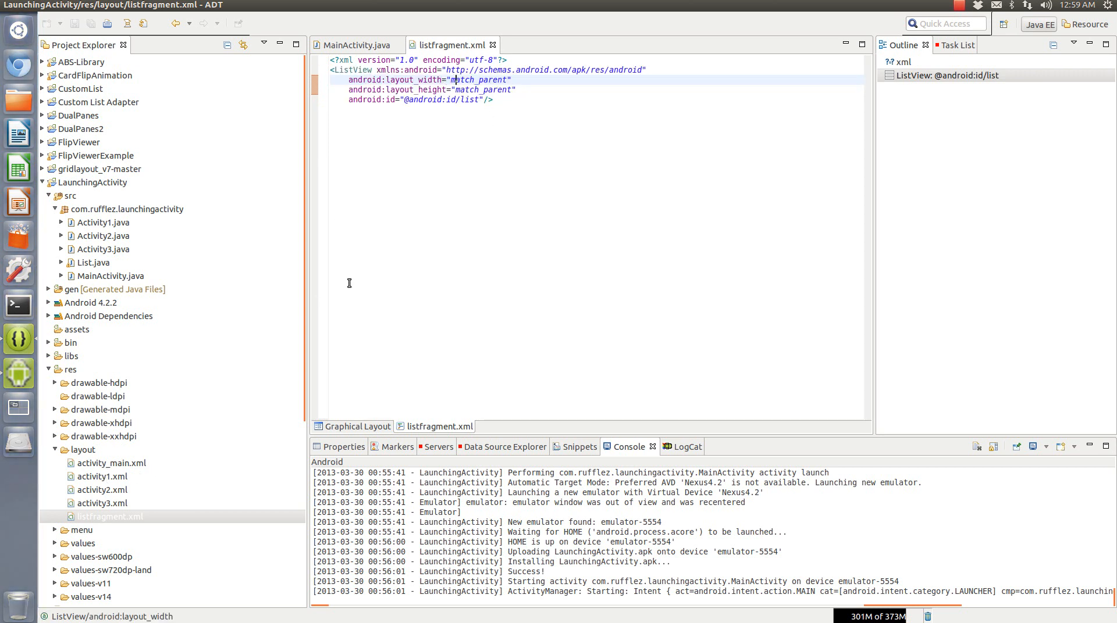
{"action": "mouse_move", "coordinate": [320, 126]}
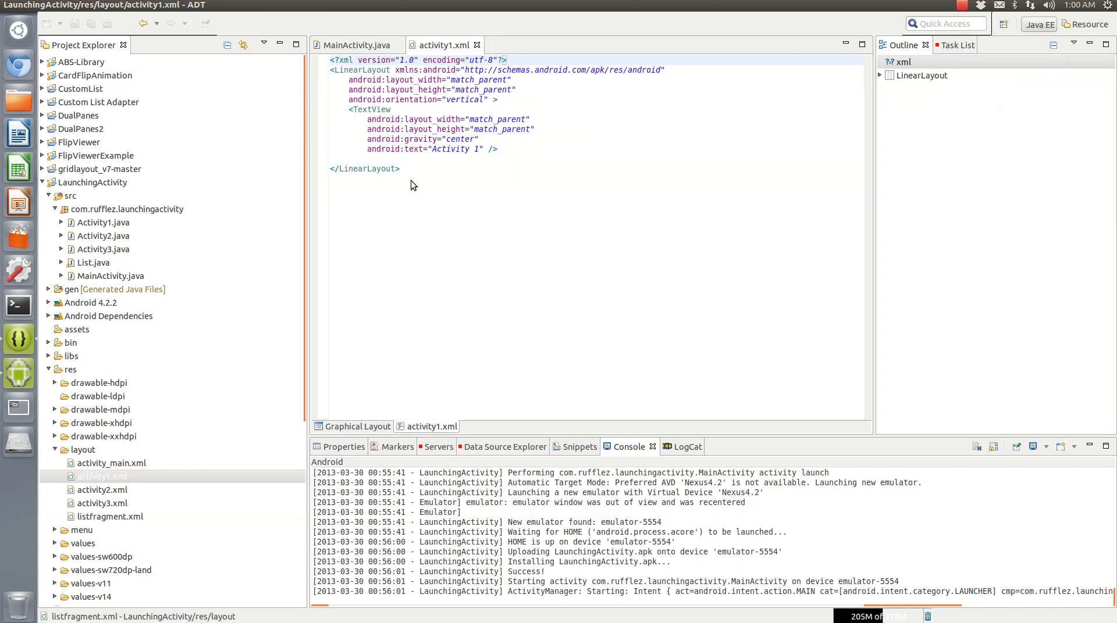
- View activity1.xml's "Activity 1" TextView, then close activity1.xml and MainActivity.java editors
{"action": "left_click", "coordinate": [103, 476]}
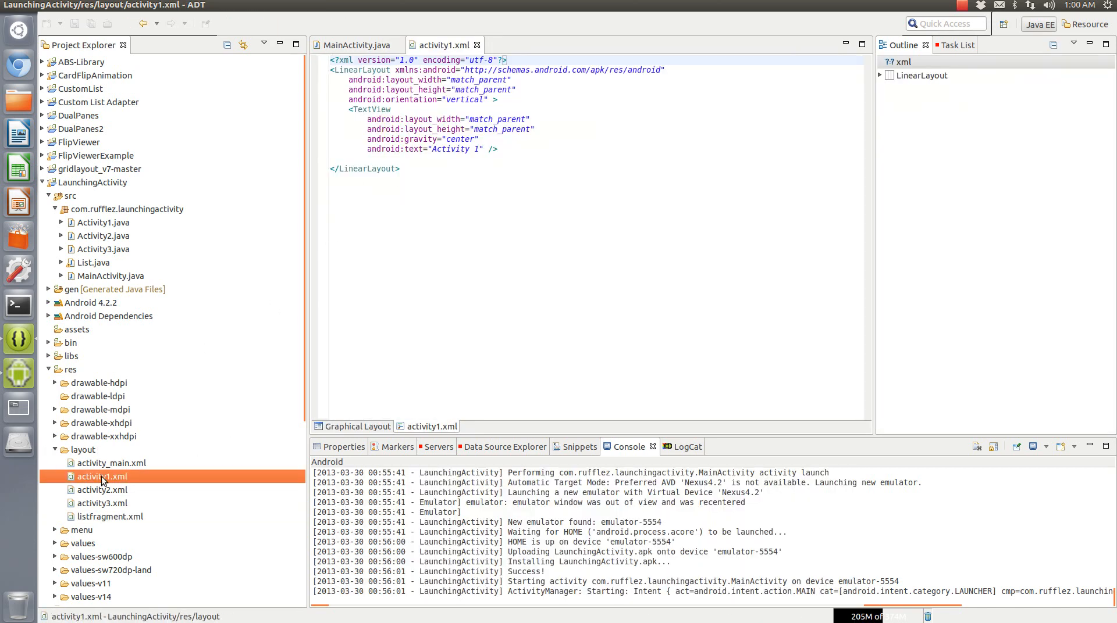
{"action": "left_click", "coordinate": [486, 149]}
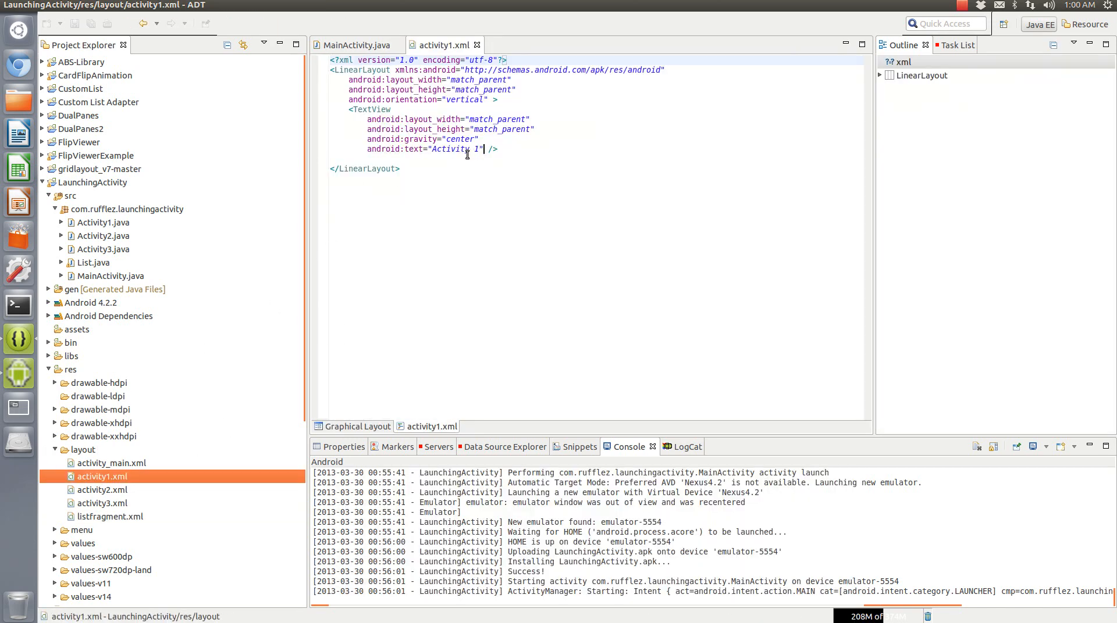
{"action": "double_click", "coordinate": [445, 149]}
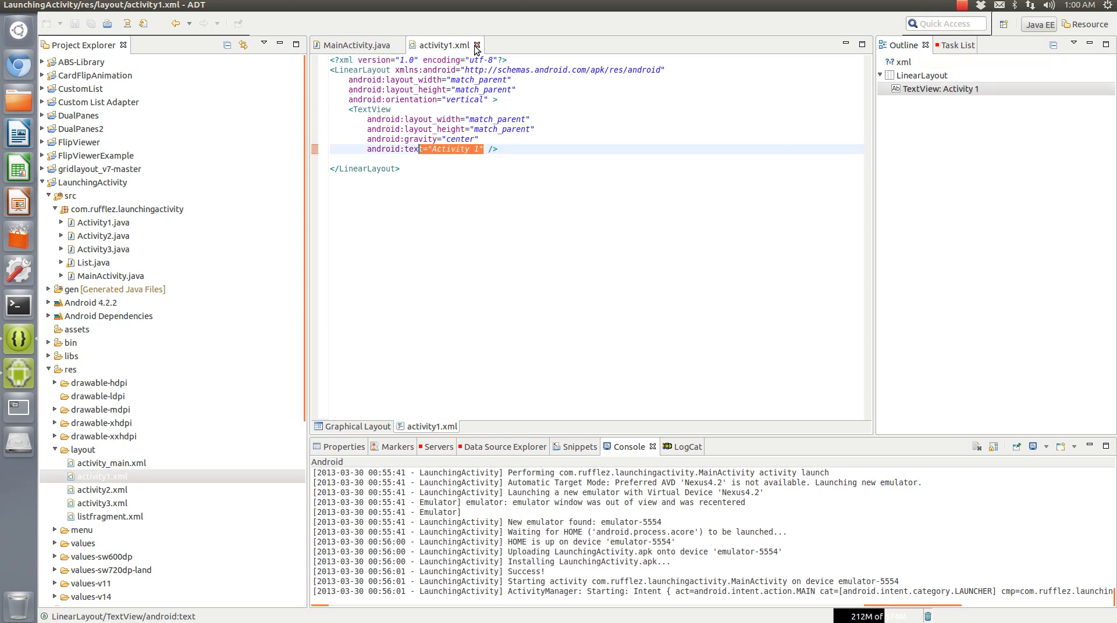
{"action": "left_click", "coordinate": [352, 45]}
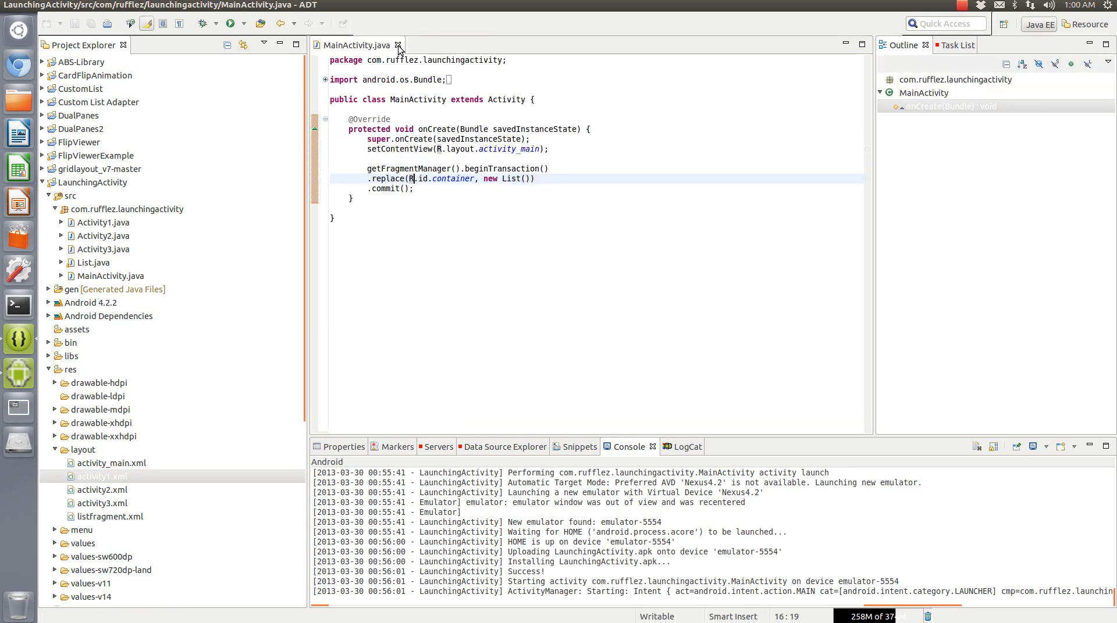
{"action": "left_click", "coordinate": [397, 45]}
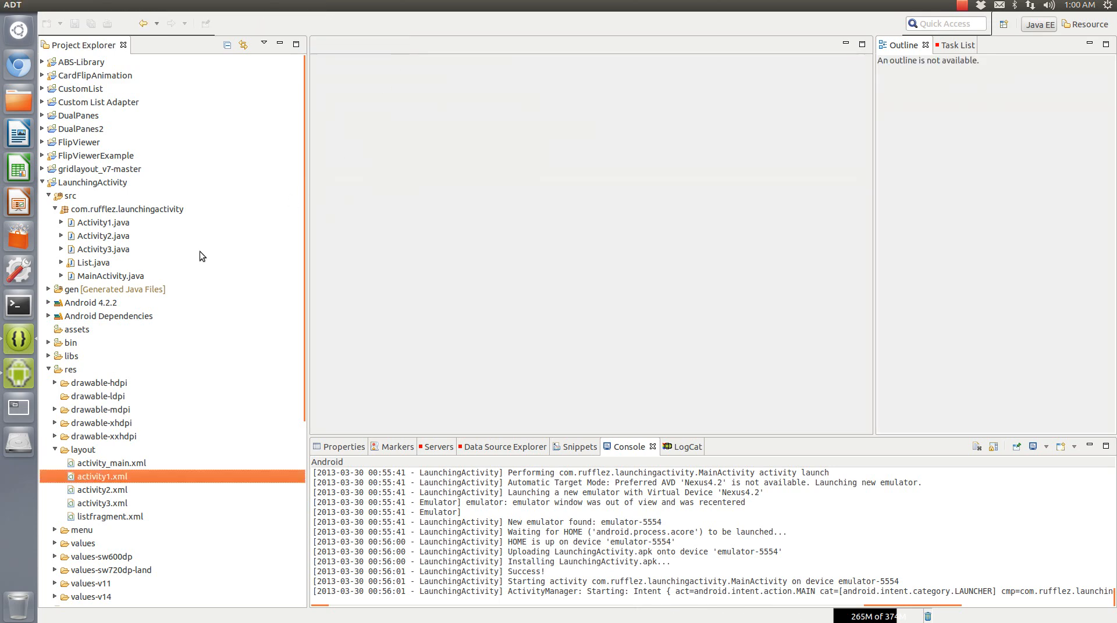
- Bring up List.java and highlight its Intent i field and listitems array of activity names
{"action": "double_click", "coordinate": [102, 262]}
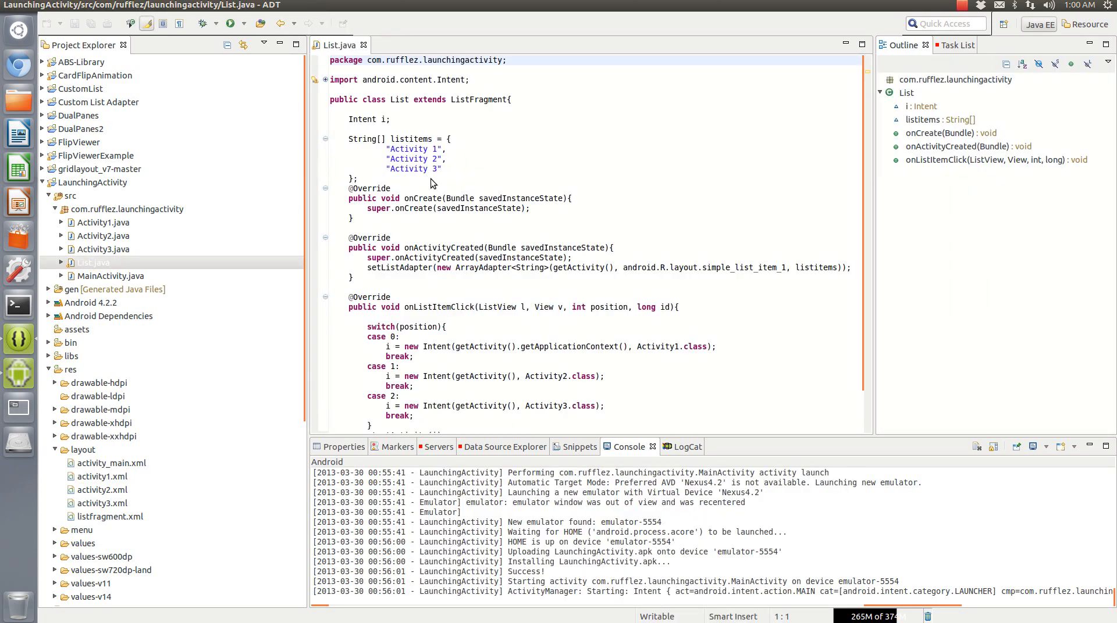
{"action": "left_click", "coordinate": [467, 99]}
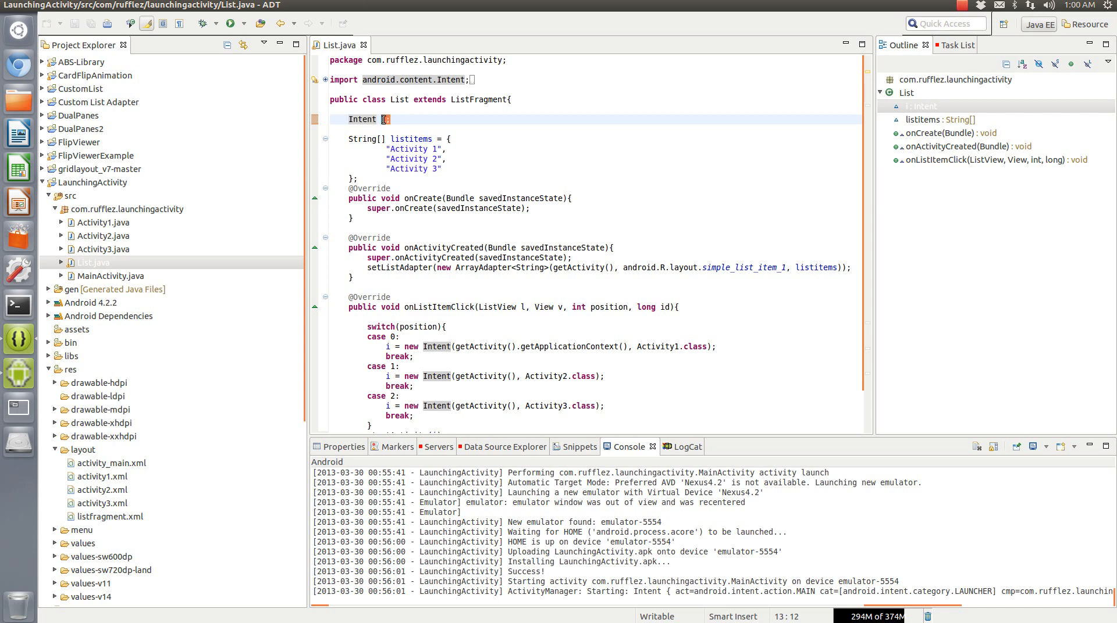
{"action": "type", "text": "i"}
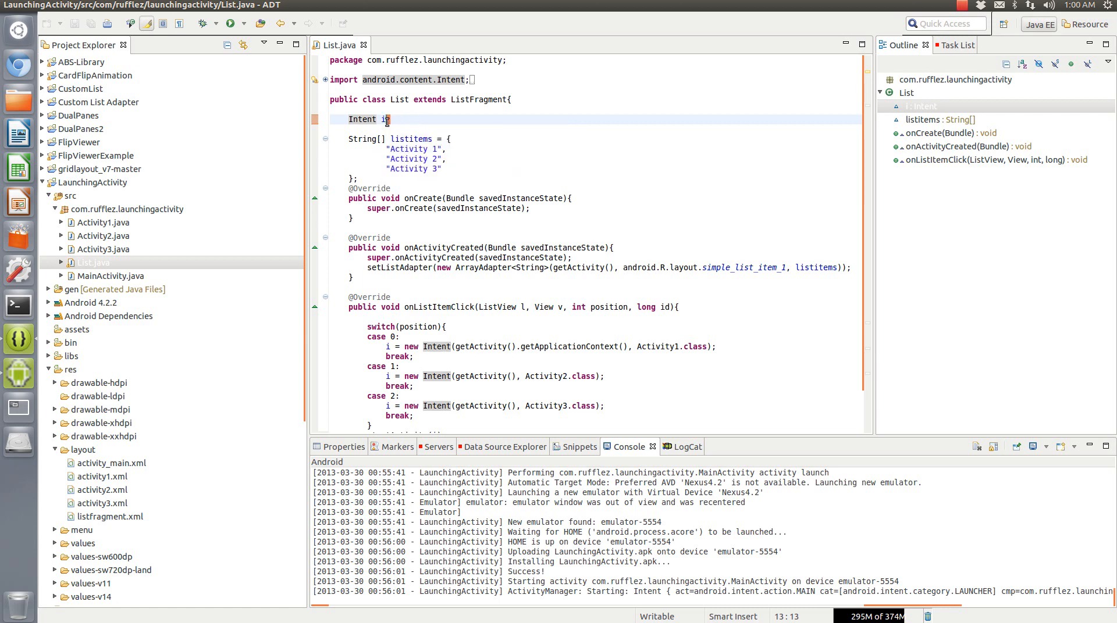
{"action": "double_click", "coordinate": [362, 119]}
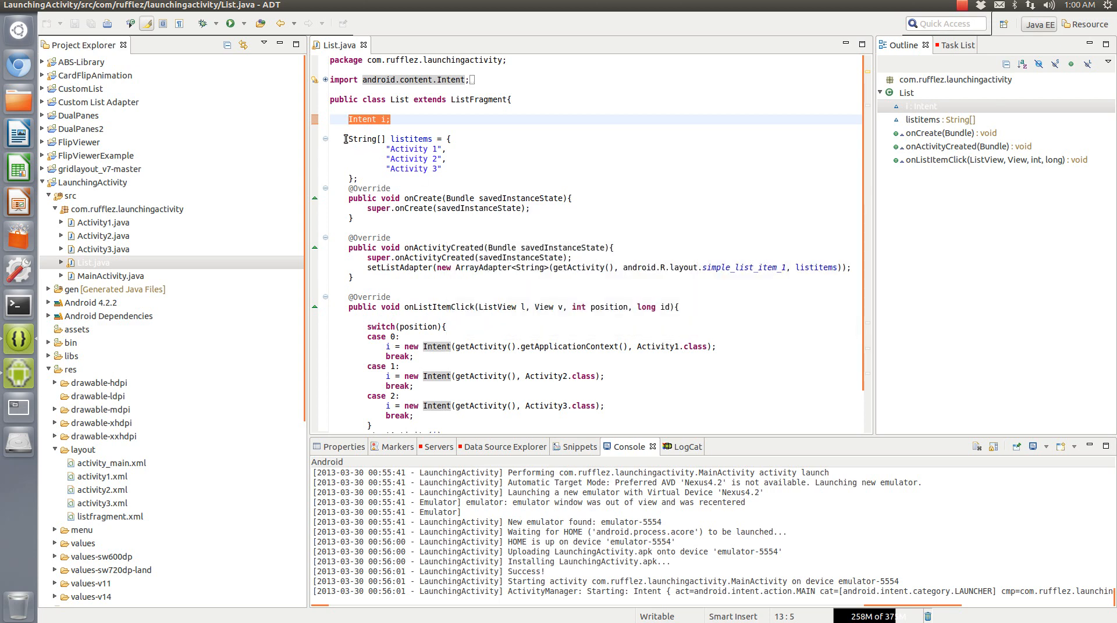
{"action": "left_click_drag", "start_coordinate": [346, 138], "coordinate": [462, 169]}
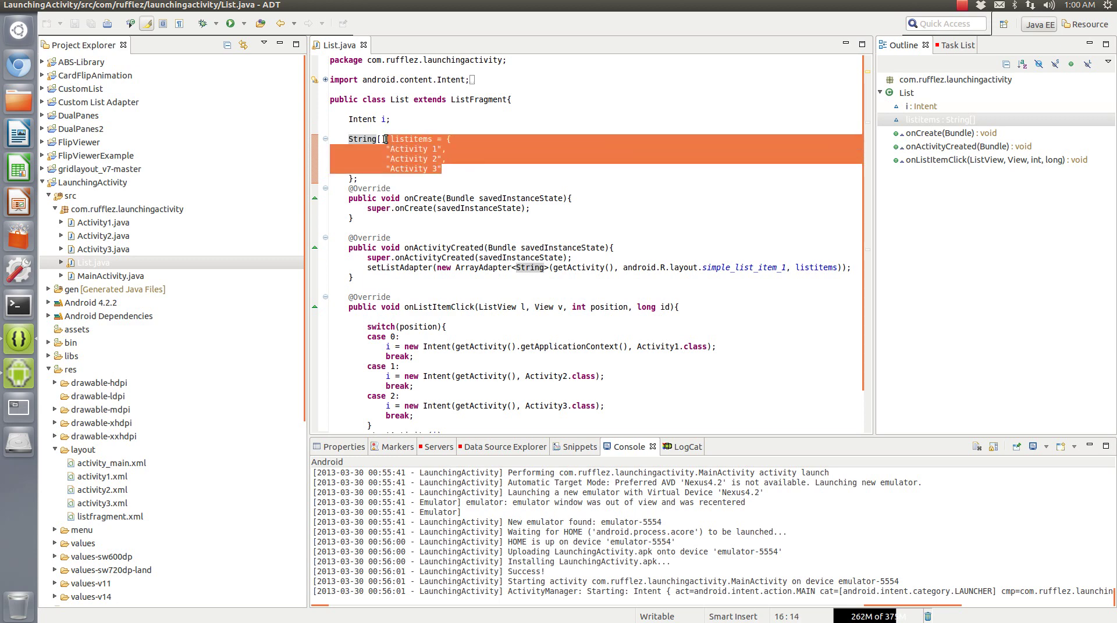
{"action": "left_click", "coordinate": [427, 149]}
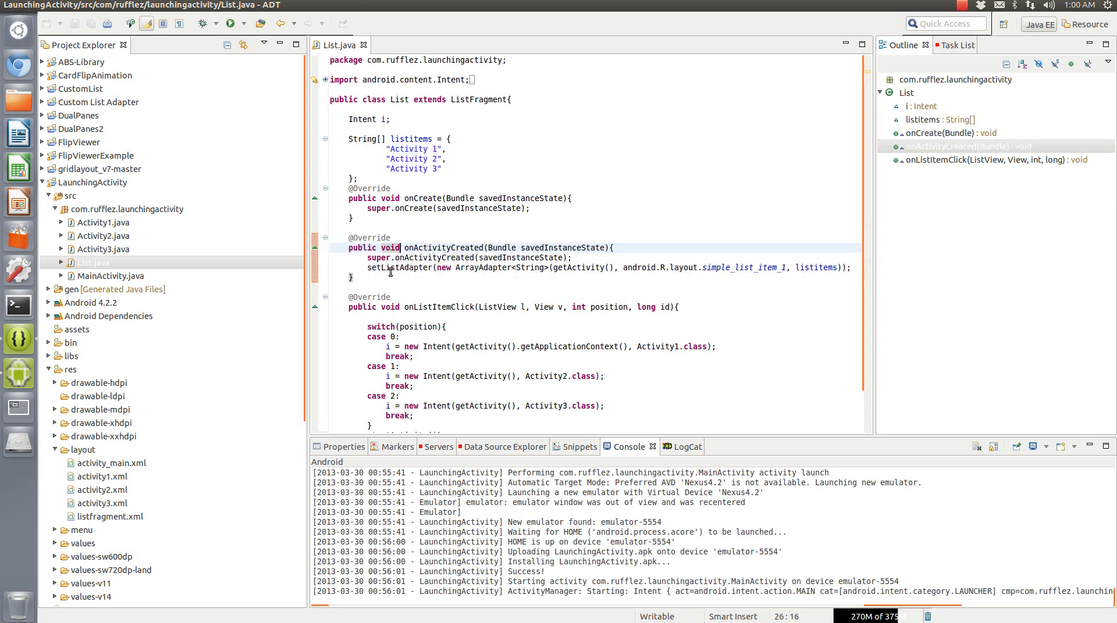
- Highlight setListAdapter, getActivity and the simple_list_item_1 reference, then pick listfragment.xml
{"action": "double_click", "coordinate": [399, 267]}
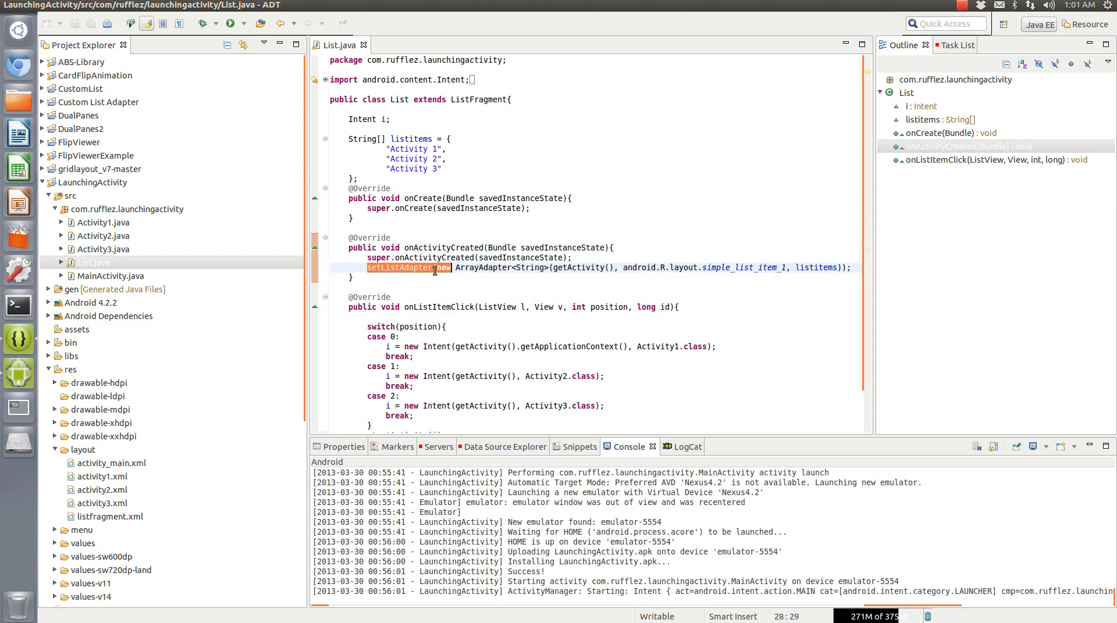
{"action": "double_click", "coordinate": [481, 267]}
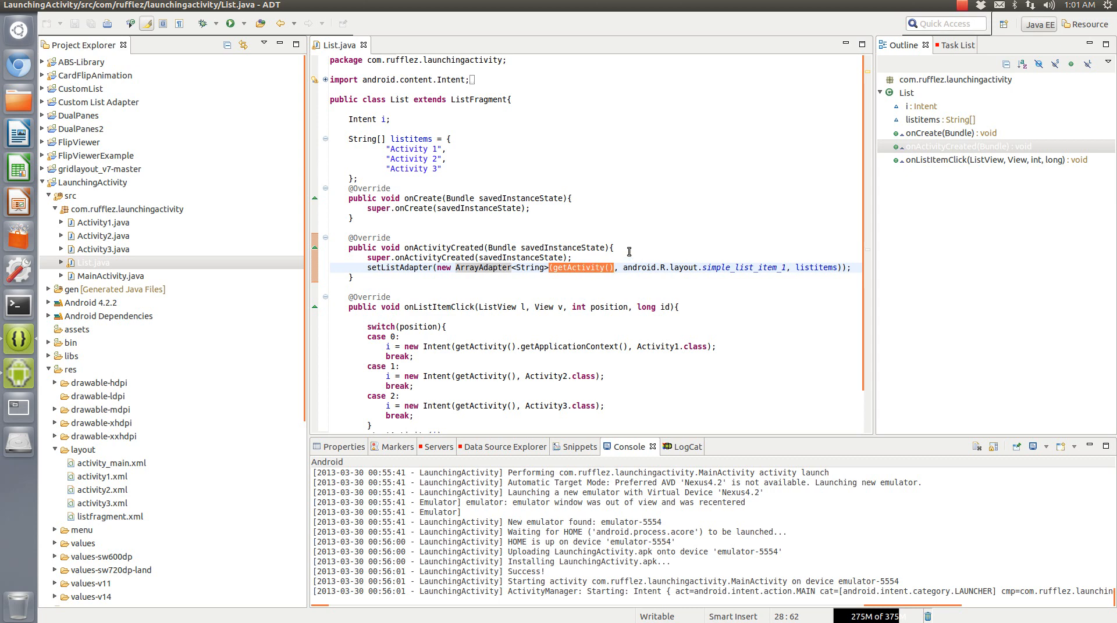
{"action": "mouse_move", "coordinate": [577, 267]}
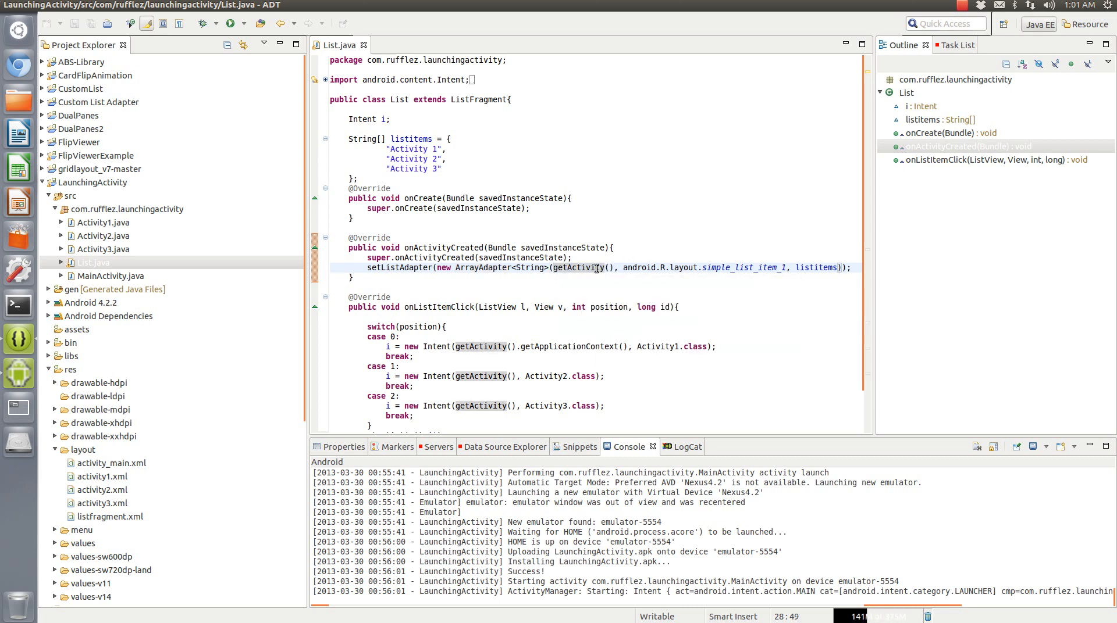
{"action": "double_click", "coordinate": [577, 267]}
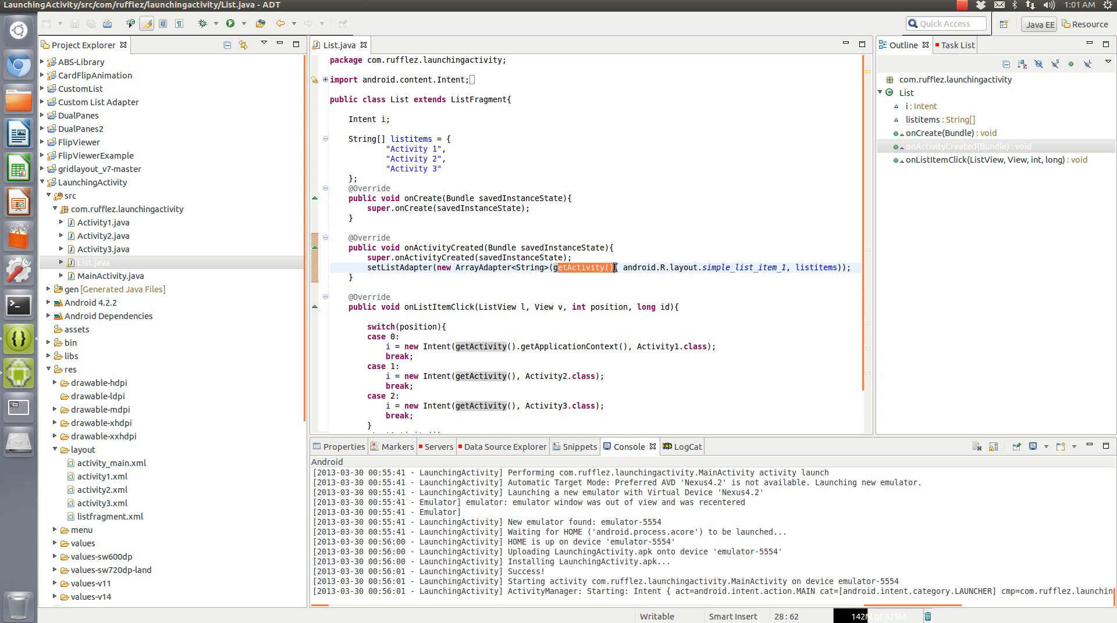
{"action": "mouse_move", "coordinate": [590, 267]}
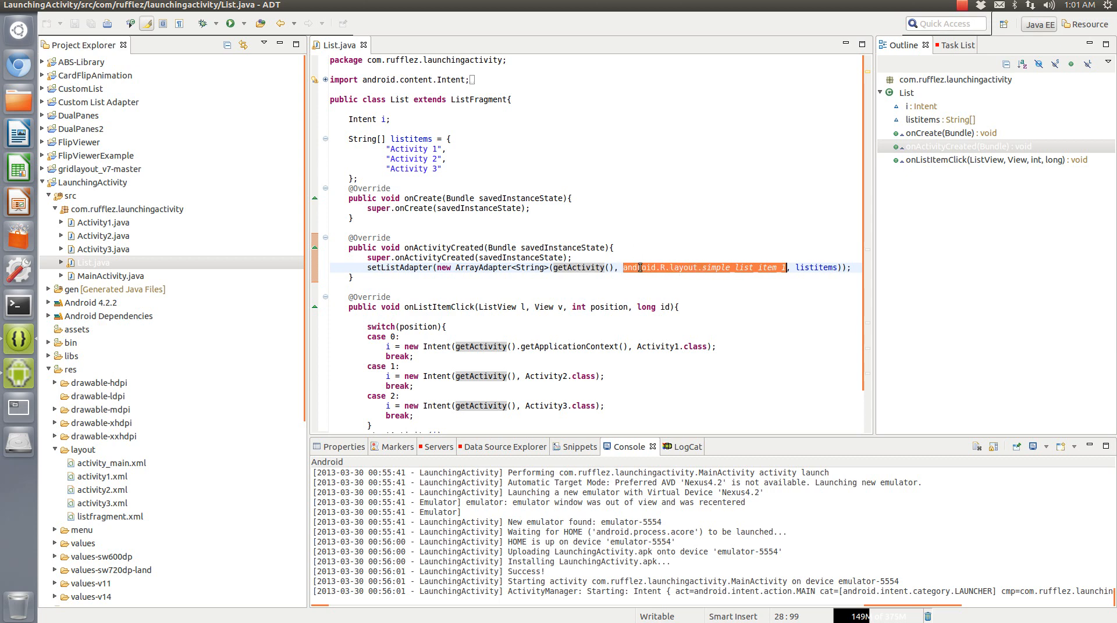
{"action": "left_click", "coordinate": [776, 266]}
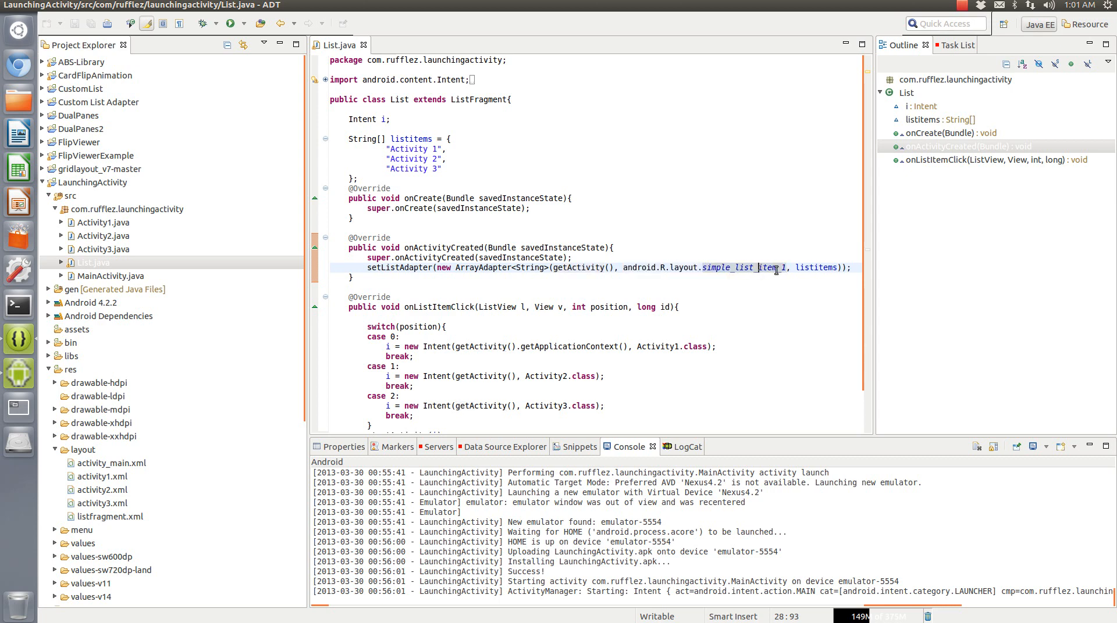
{"action": "mouse_move", "coordinate": [551, 283]}
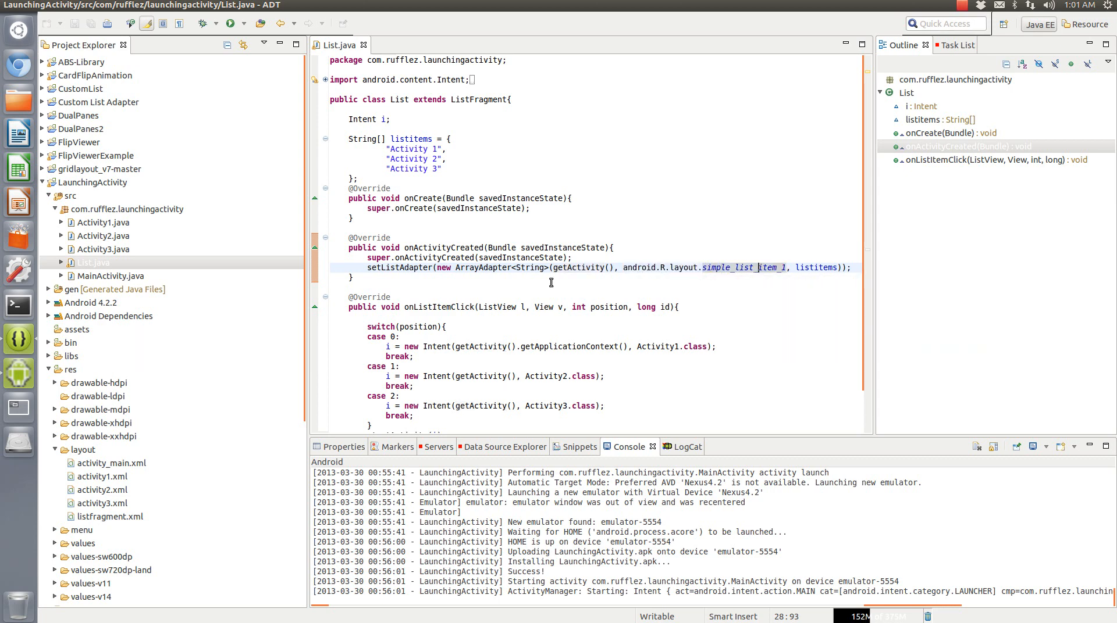
{"action": "left_click", "coordinate": [115, 516]}
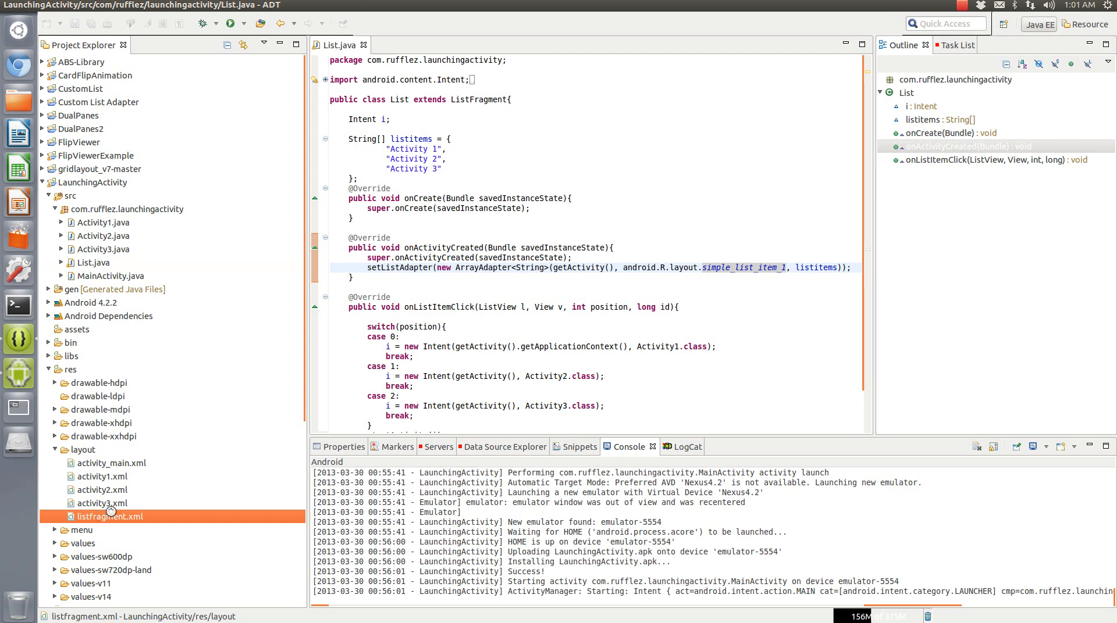
{"action": "double_click", "coordinate": [111, 517]}
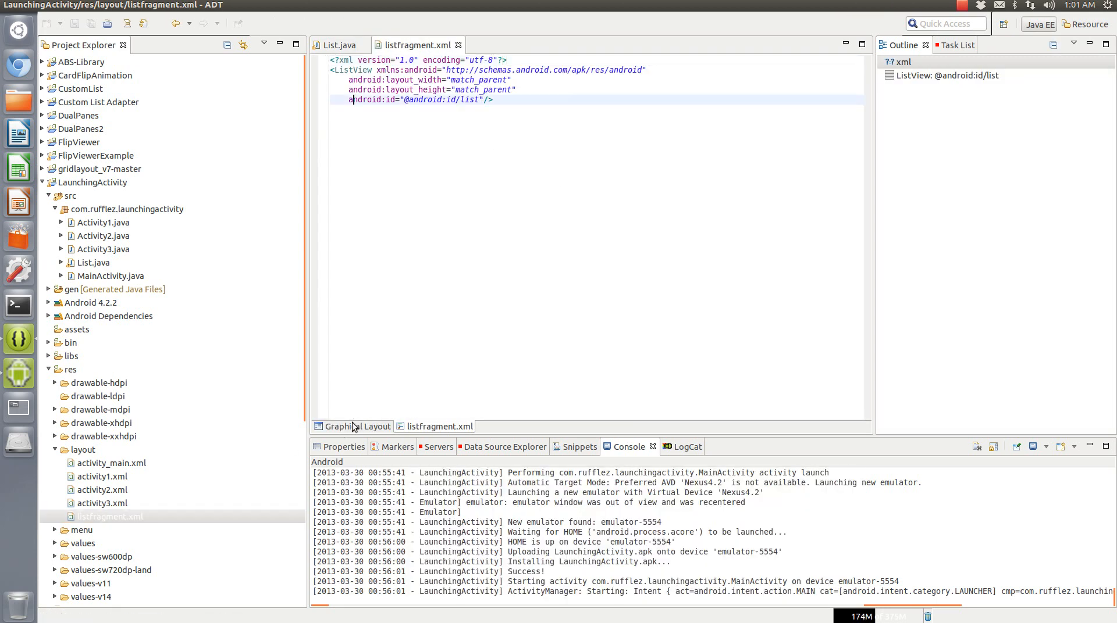
{"action": "left_click", "coordinate": [356, 426]}
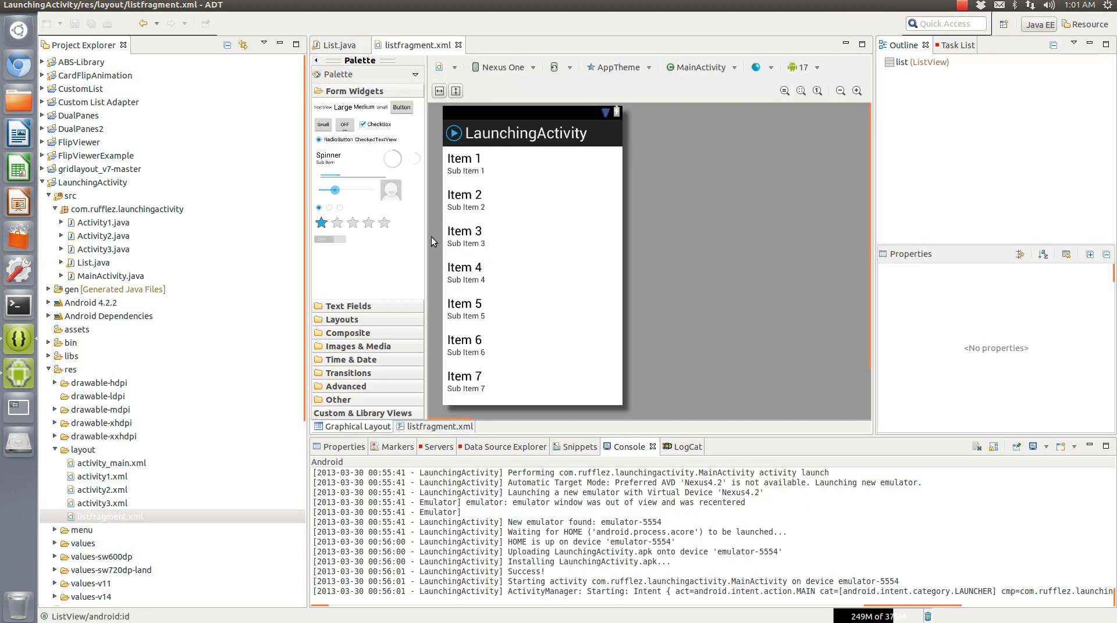
{"action": "left_click", "coordinate": [338, 44]}
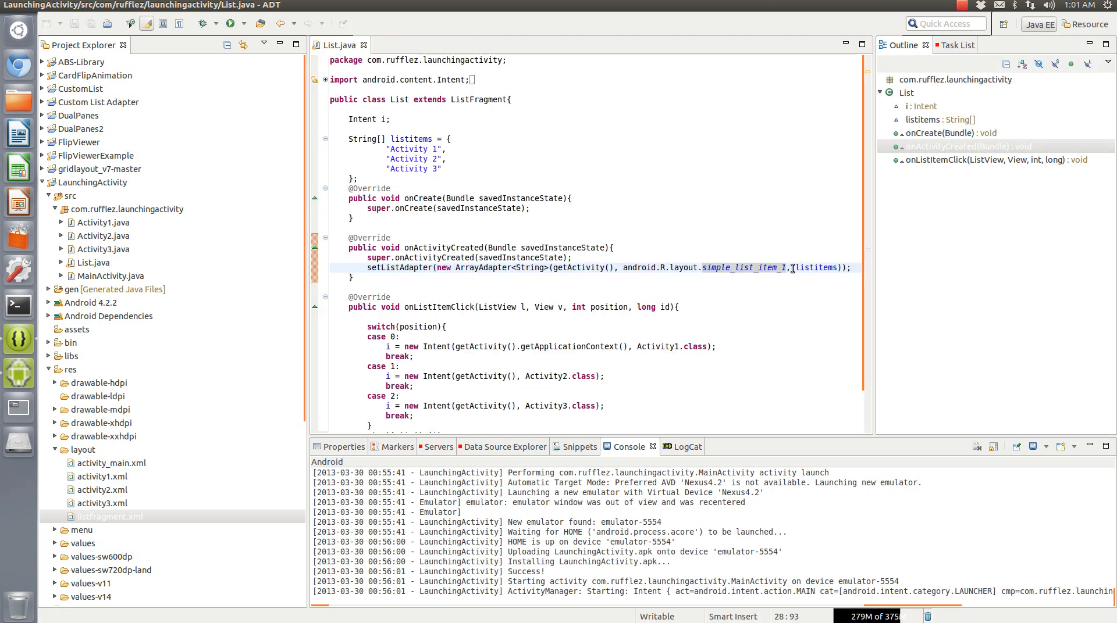
{"action": "double_click", "coordinate": [819, 267]}
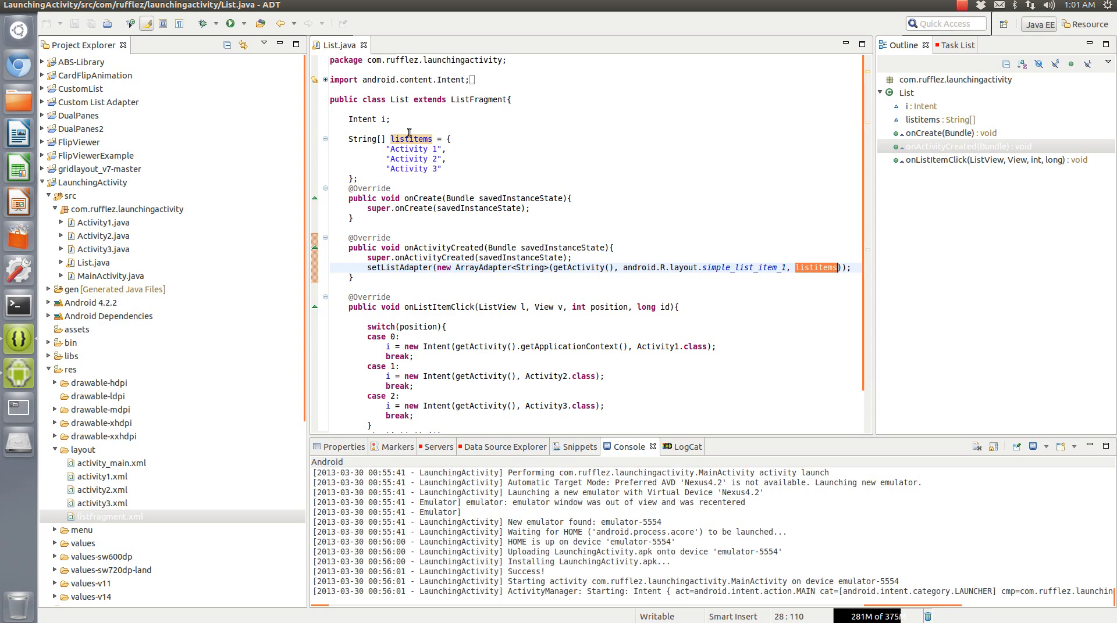
{"action": "left_click", "coordinate": [433, 276]}
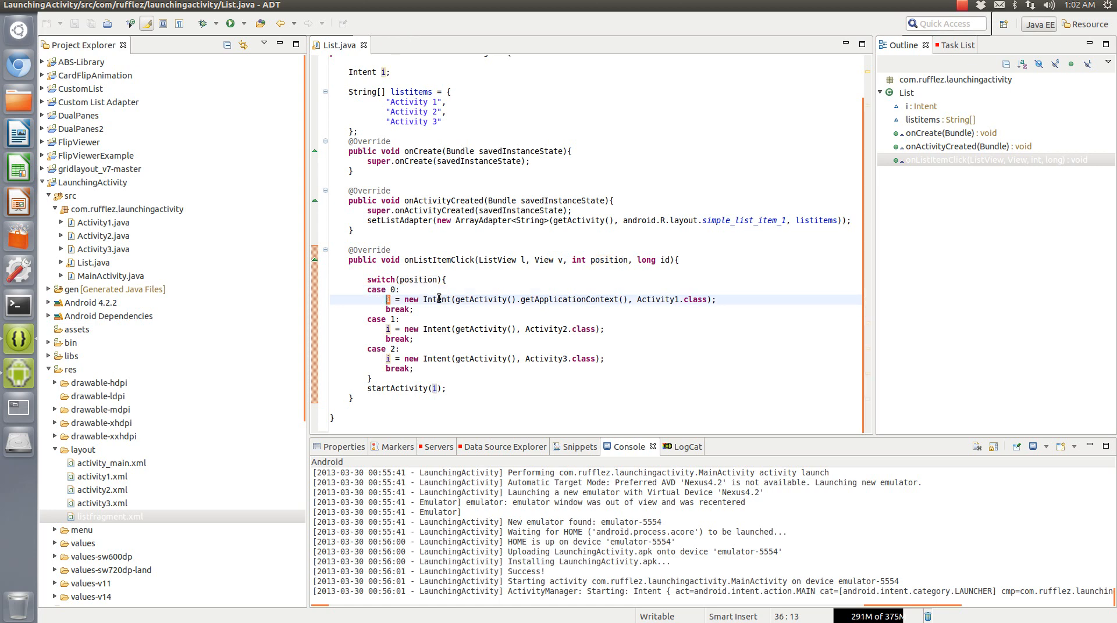
- Delete .getApplicationContext() from case 0's Intent so it uses getActivity() with Activity1.class
{"action": "left_click", "coordinate": [454, 299]}
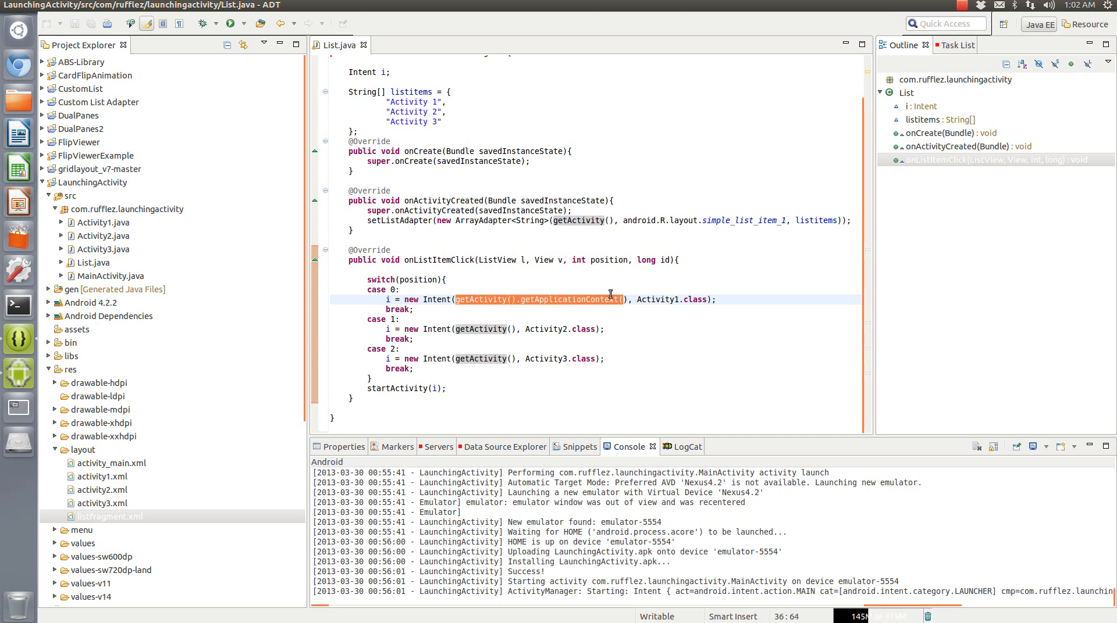
{"action": "left_click", "coordinate": [722, 299]}
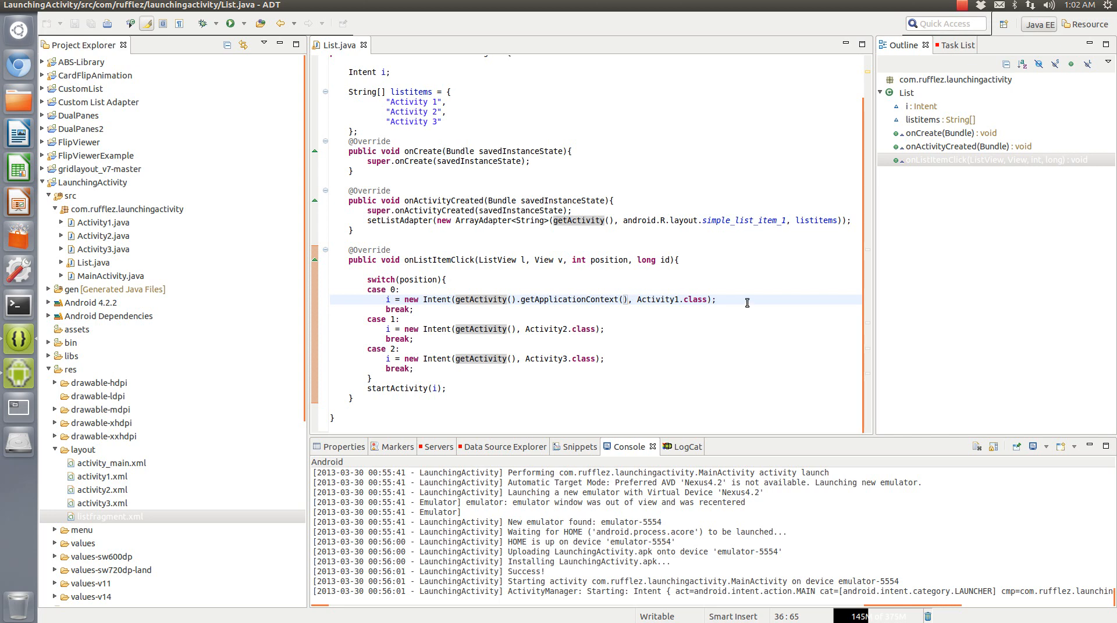
{"action": "key", "text": "BackSpace"}
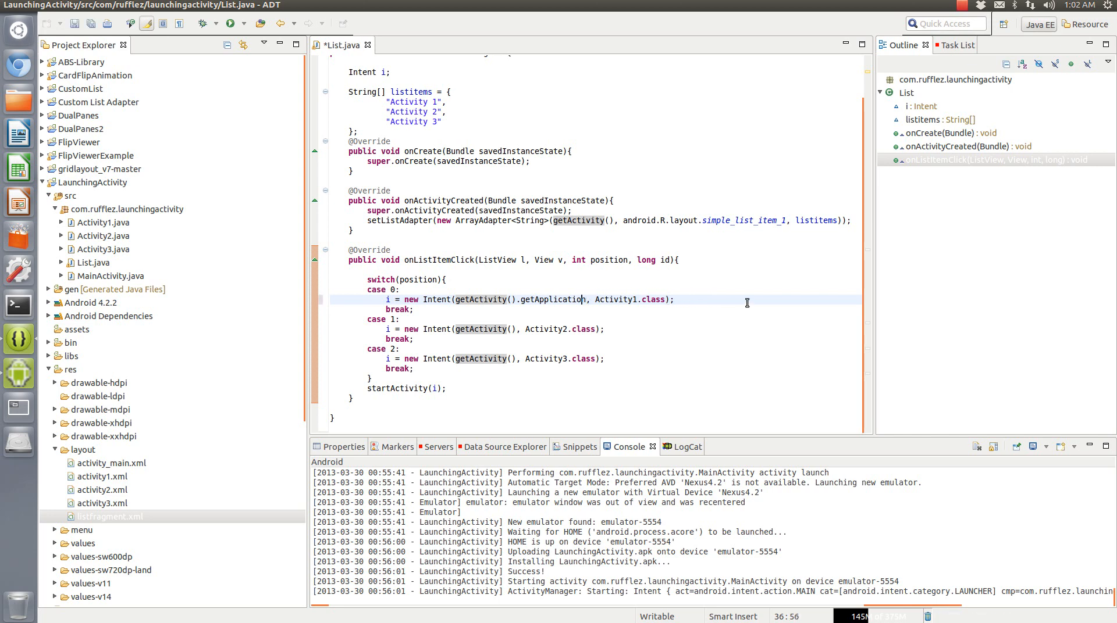
{"action": "key", "text": "BackSpace"}
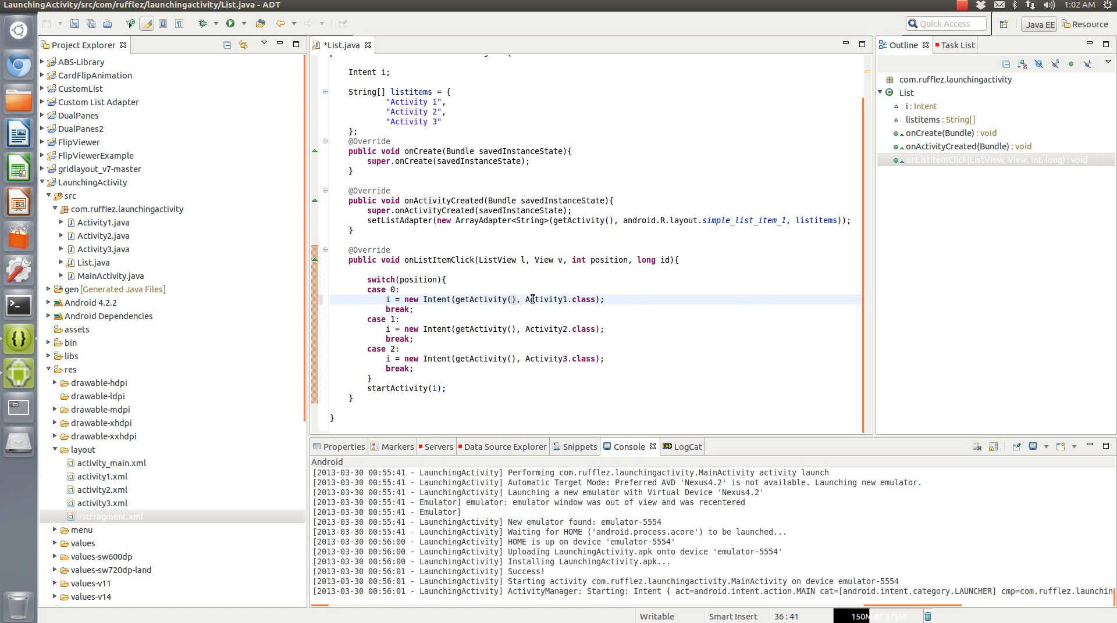
{"action": "double_click", "coordinate": [561, 299]}
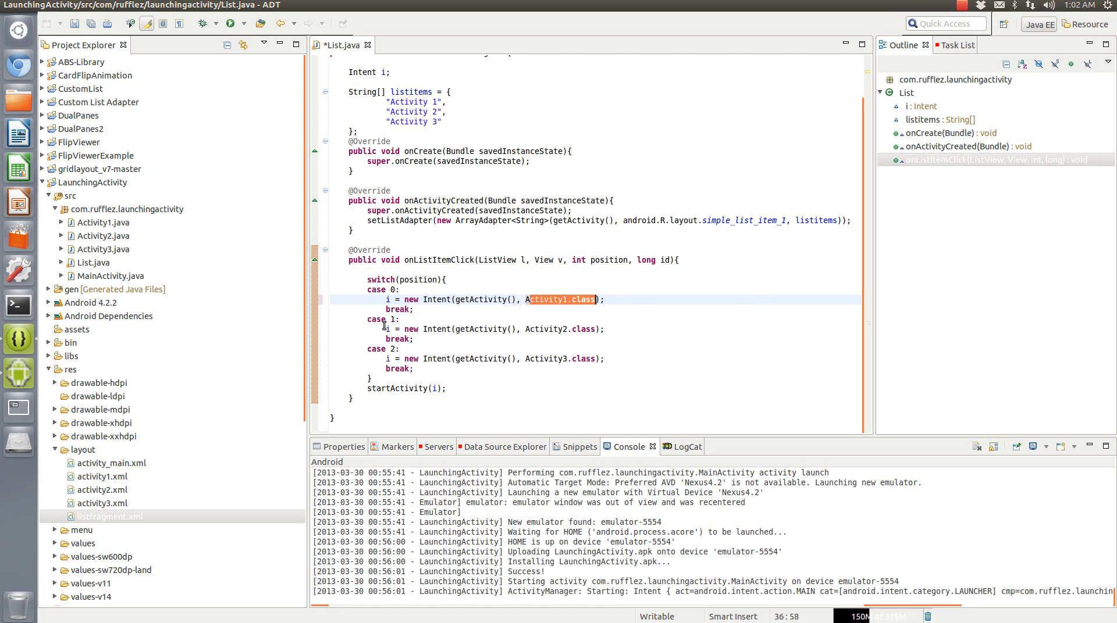
- Review case 1's Activity2 intent and startActivity, then run LaunchingActivity, saving List.java
{"action": "left_click", "coordinate": [388, 329]}
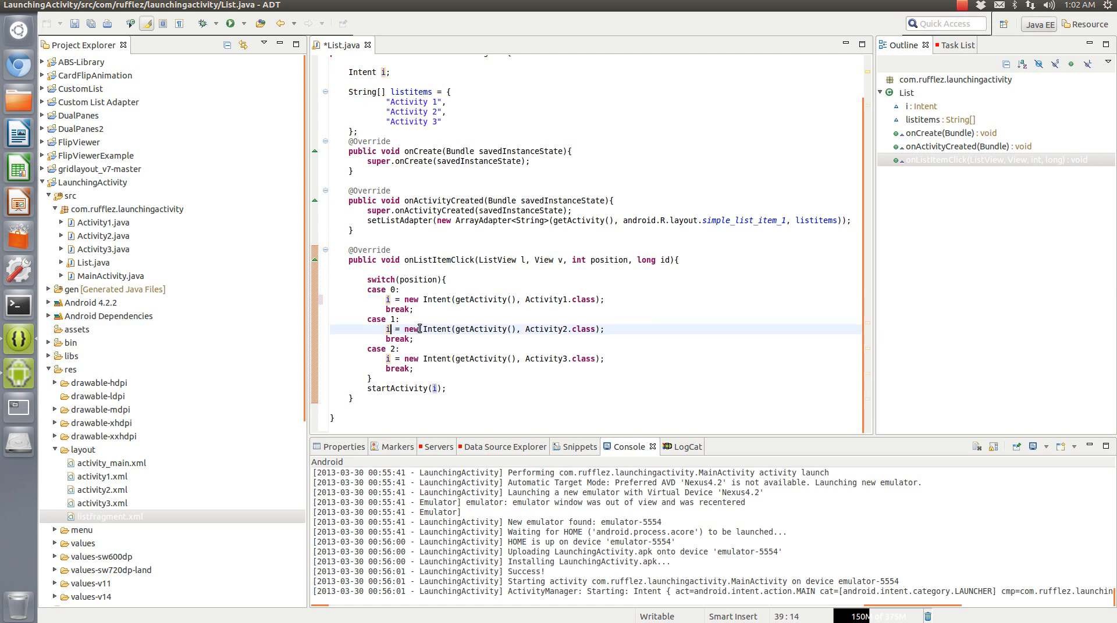
{"action": "double_click", "coordinate": [563, 329]}
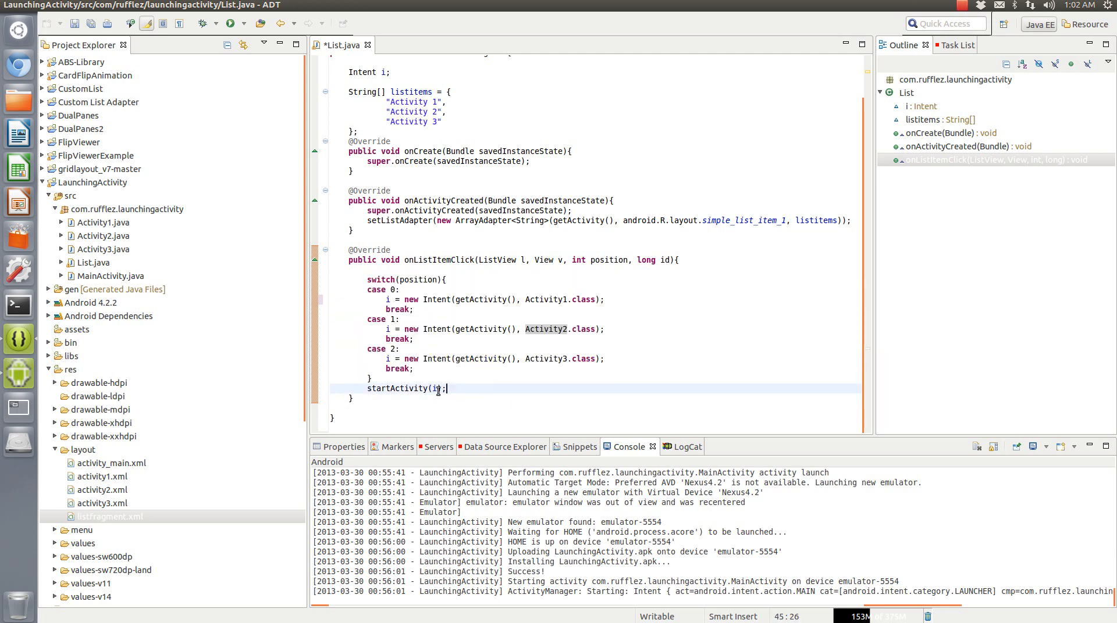
{"action": "double_click", "coordinate": [406, 389]}
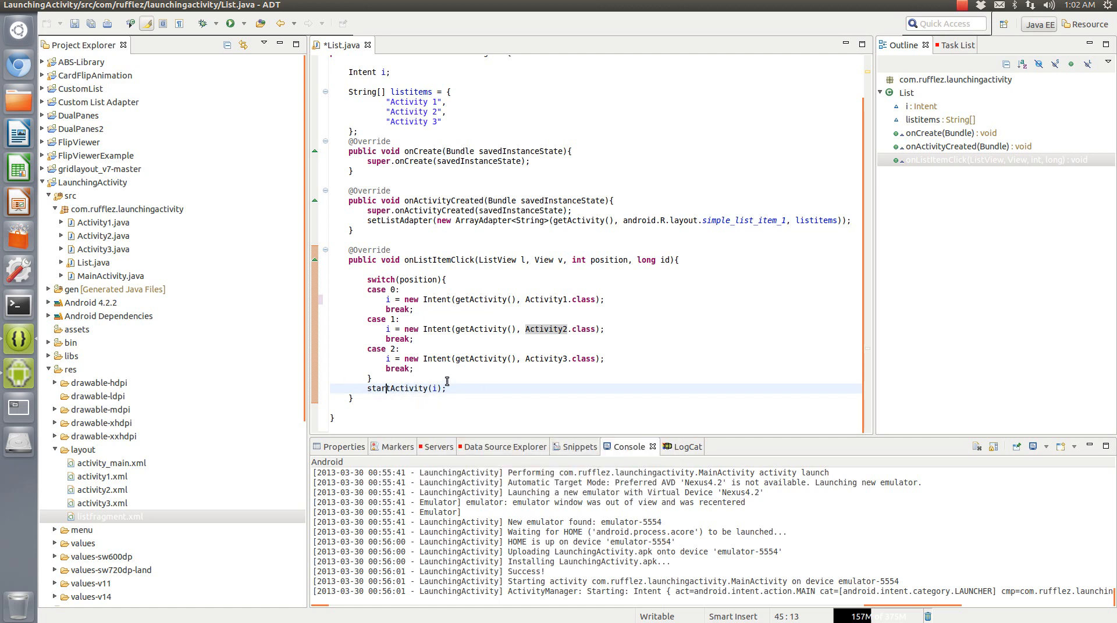
{"action": "mouse_move", "coordinate": [402, 175]}
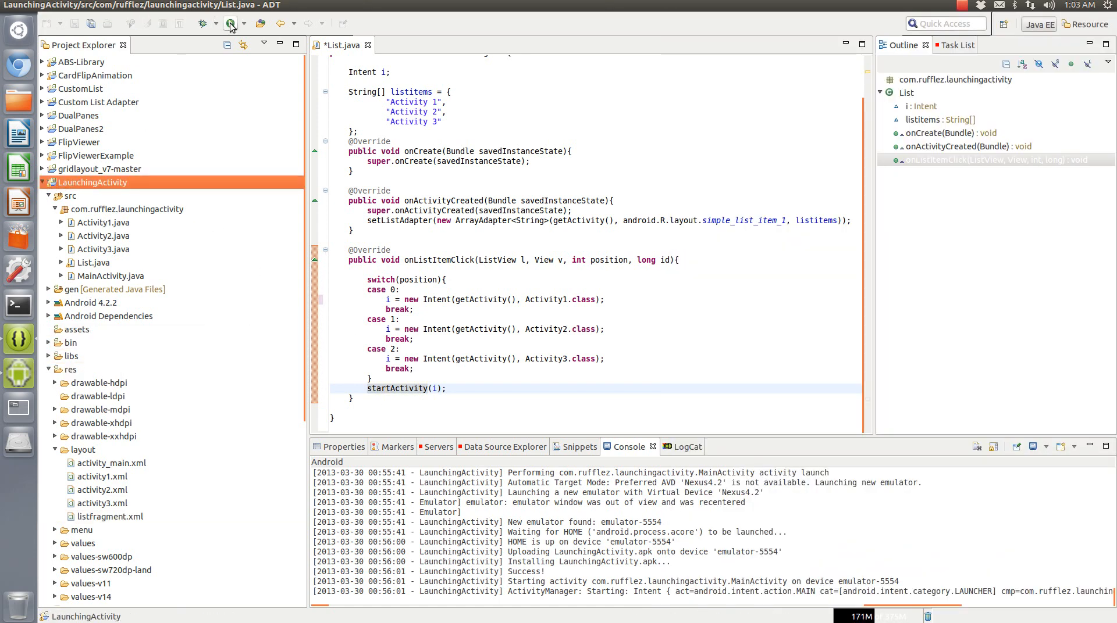
{"action": "left_click", "coordinate": [230, 23]}
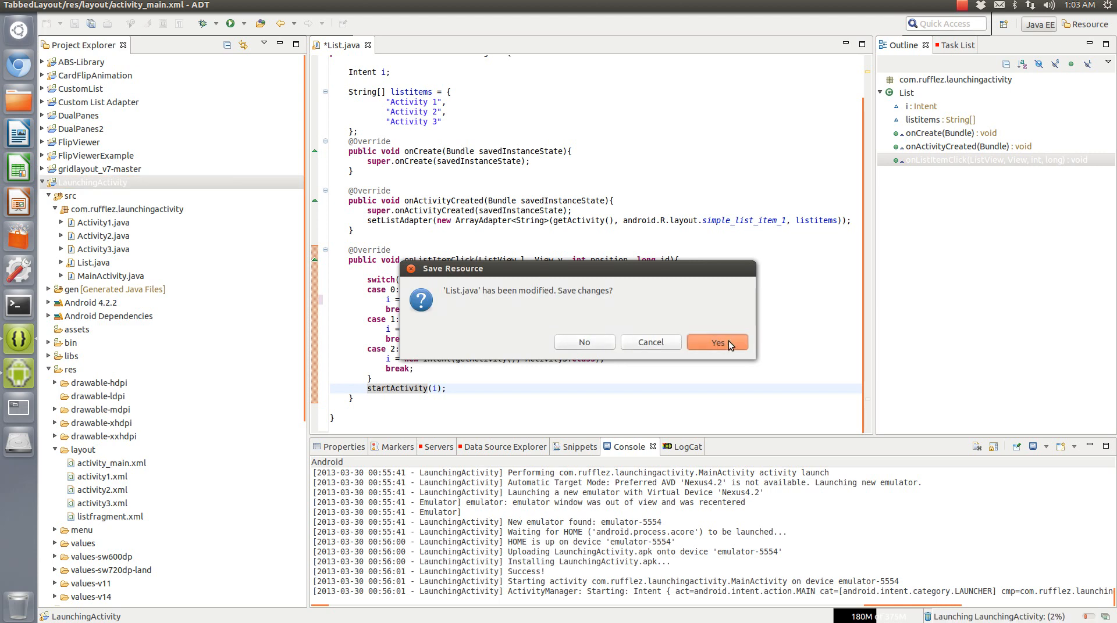
{"action": "left_click", "coordinate": [716, 342]}
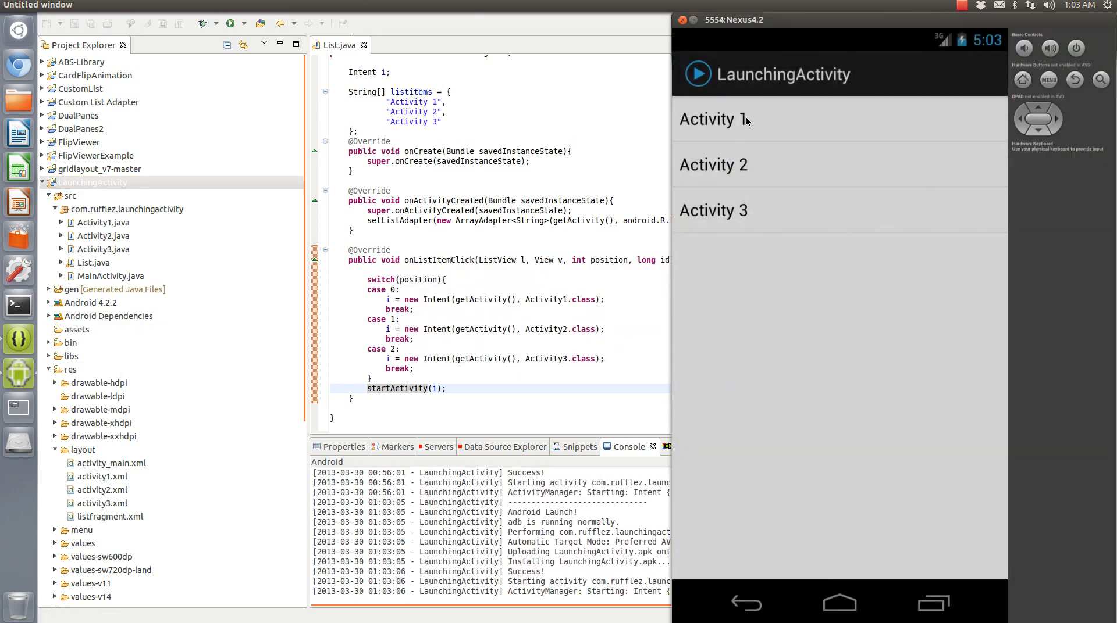
- Tap Activity 1, Activity 2 and Activity 3 list items in the emulator, pressing Back after each
{"action": "left_click", "coordinate": [713, 119]}
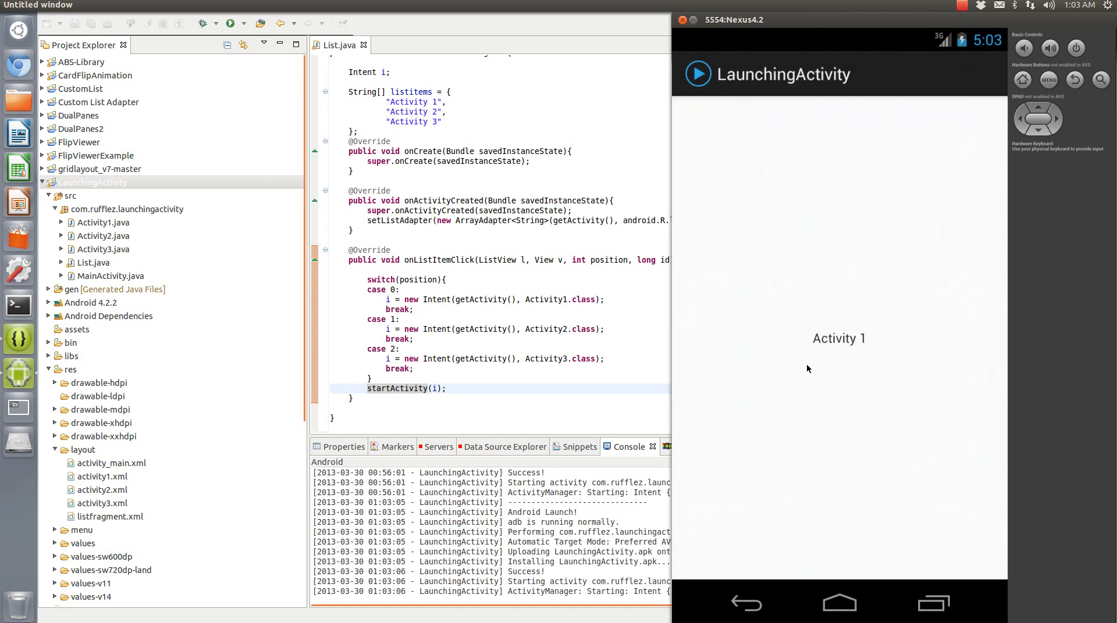
{"action": "mouse_move", "coordinate": [998, 452]}
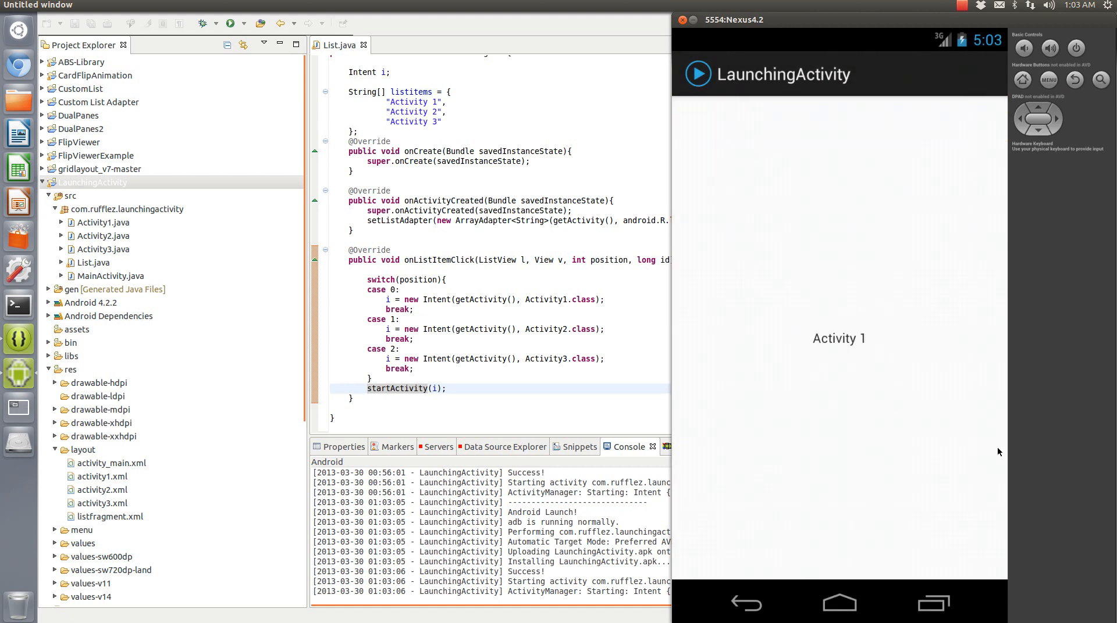
{"action": "mouse_move", "coordinate": [891, 354]}
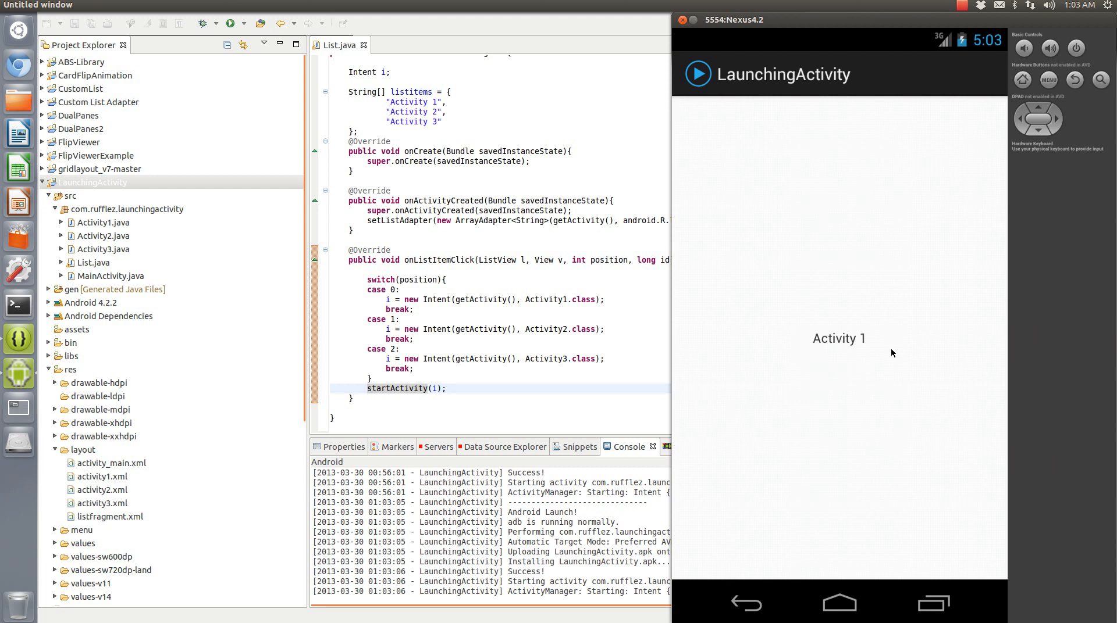
{"action": "mouse_move", "coordinate": [883, 317]}
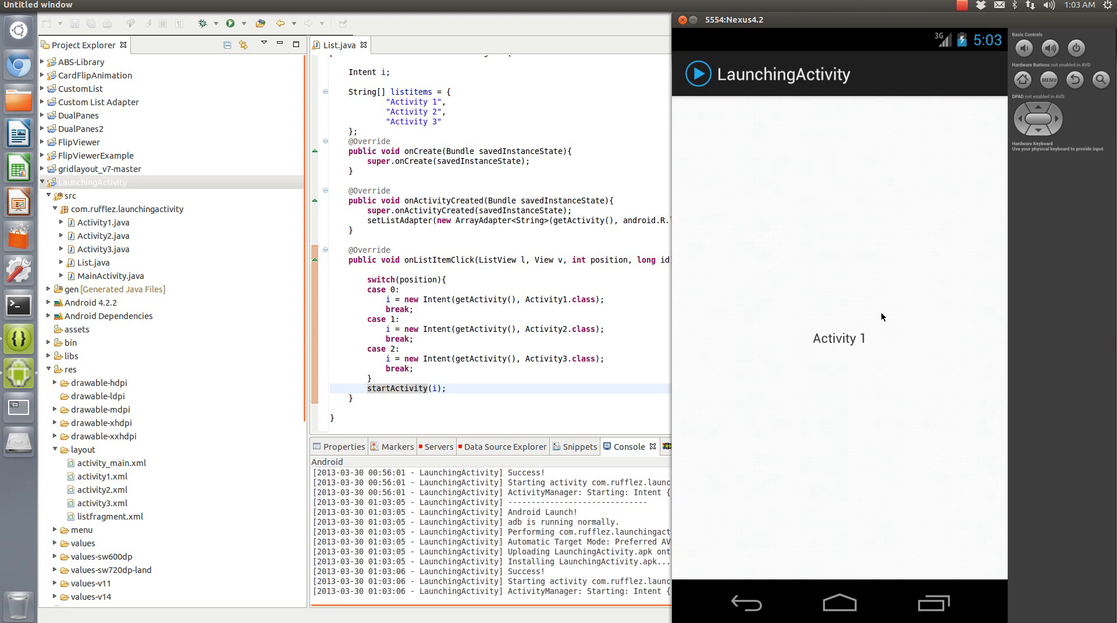
{"action": "mouse_move", "coordinate": [891, 313]}
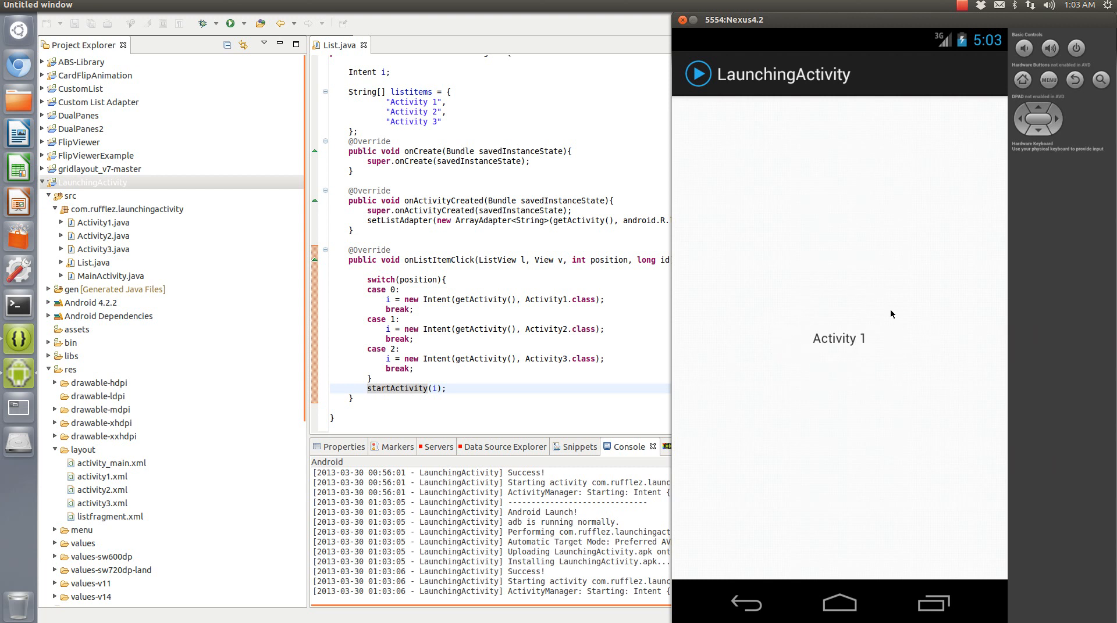
{"action": "mouse_move", "coordinate": [806, 329]}
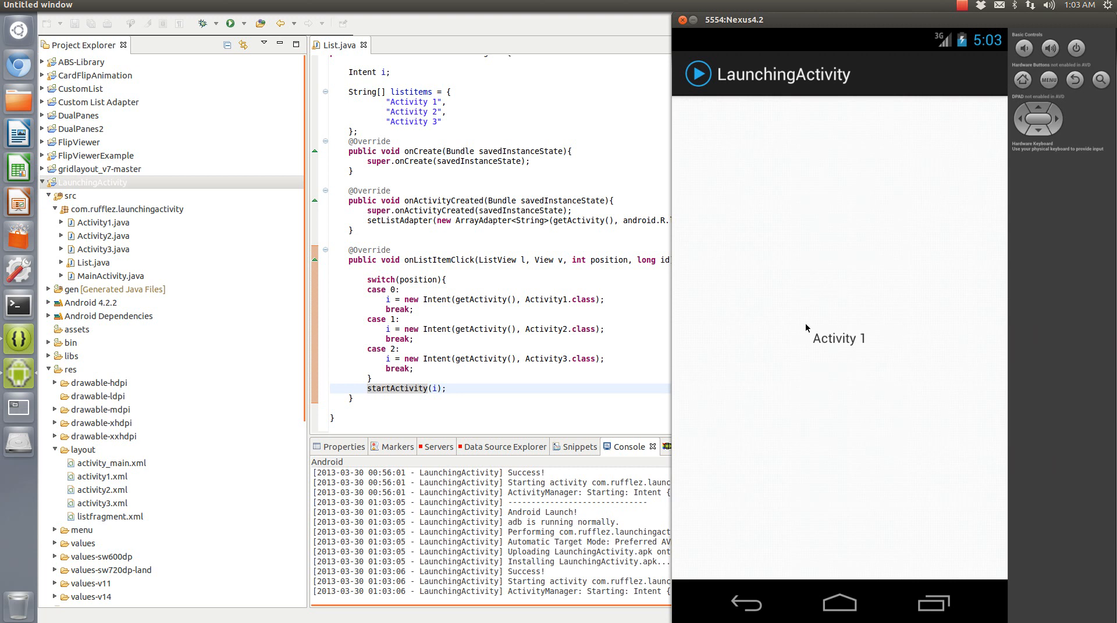
{"action": "mouse_move", "coordinate": [781, 461]}
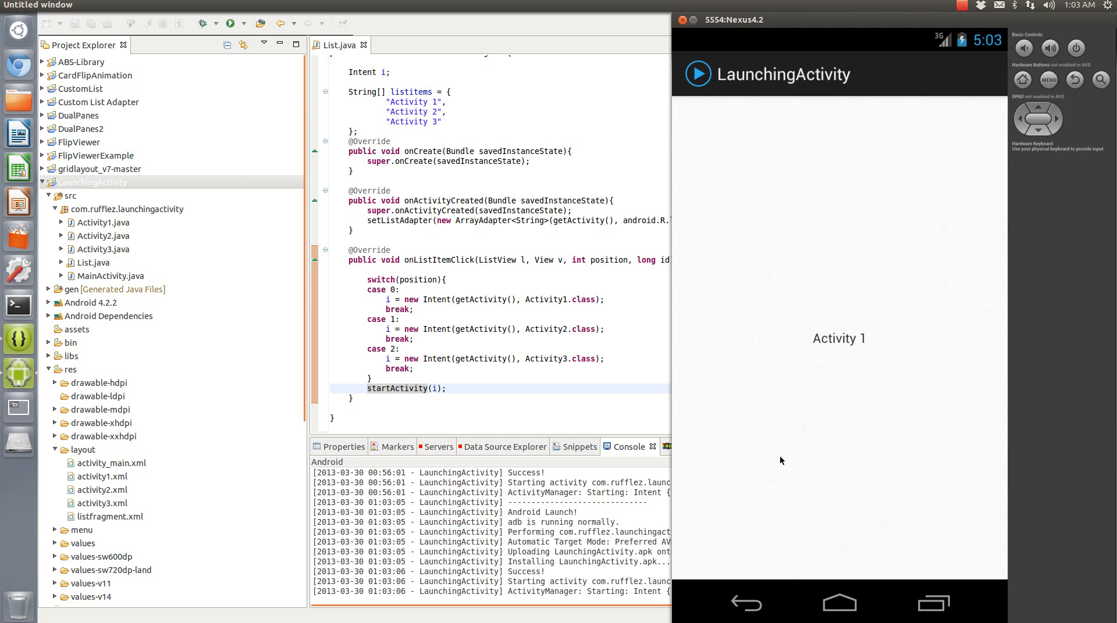
{"action": "mouse_move", "coordinate": [745, 604]}
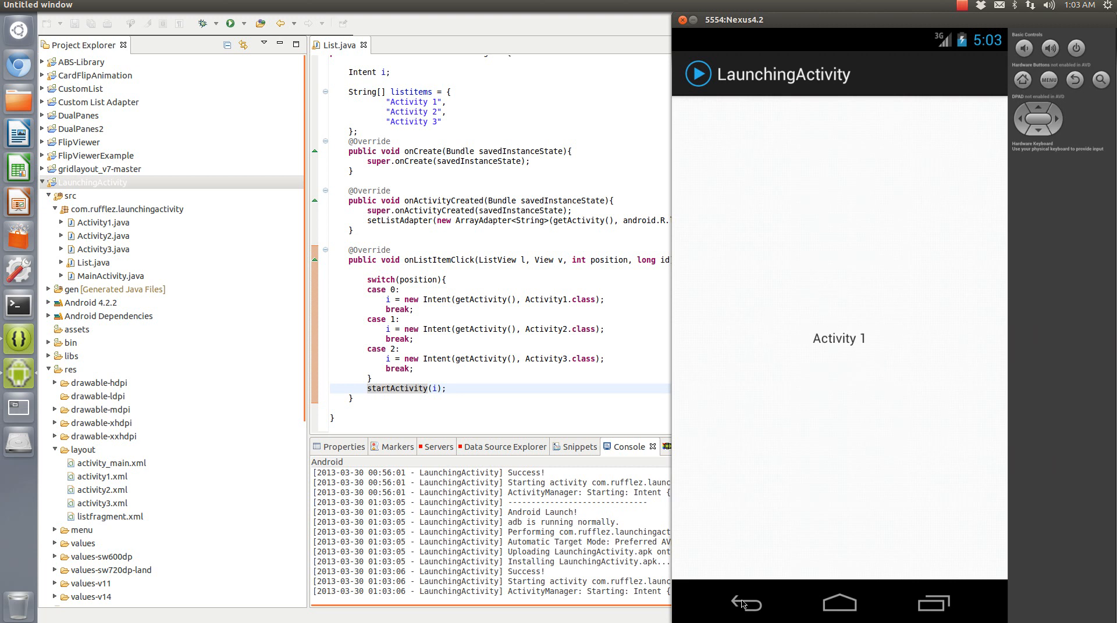
{"action": "left_click", "coordinate": [746, 605]}
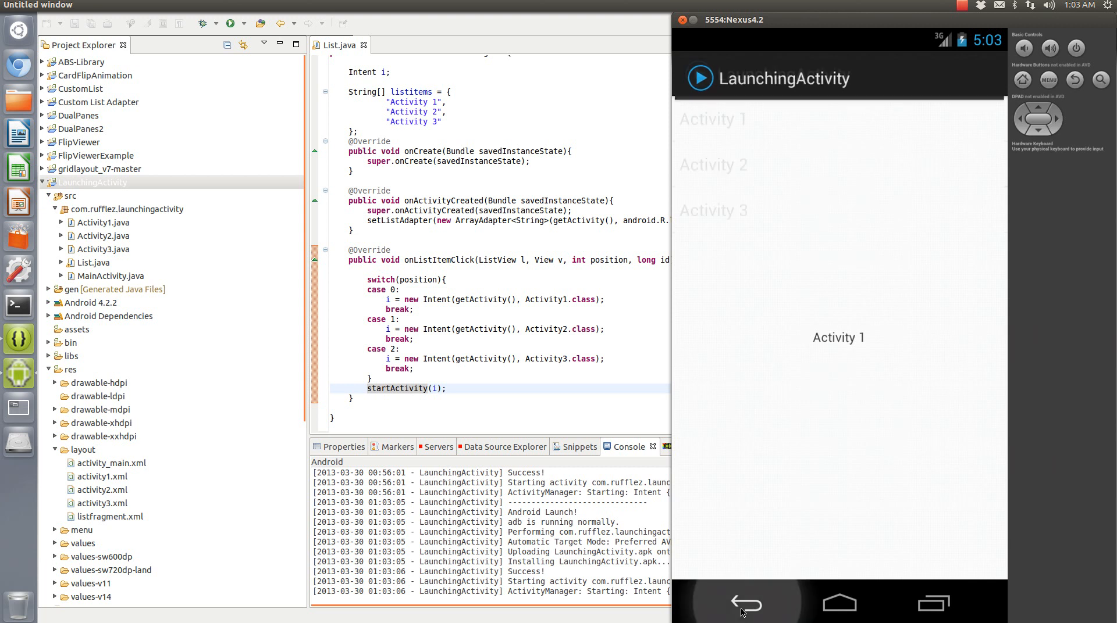
{"action": "left_click", "coordinate": [745, 604]}
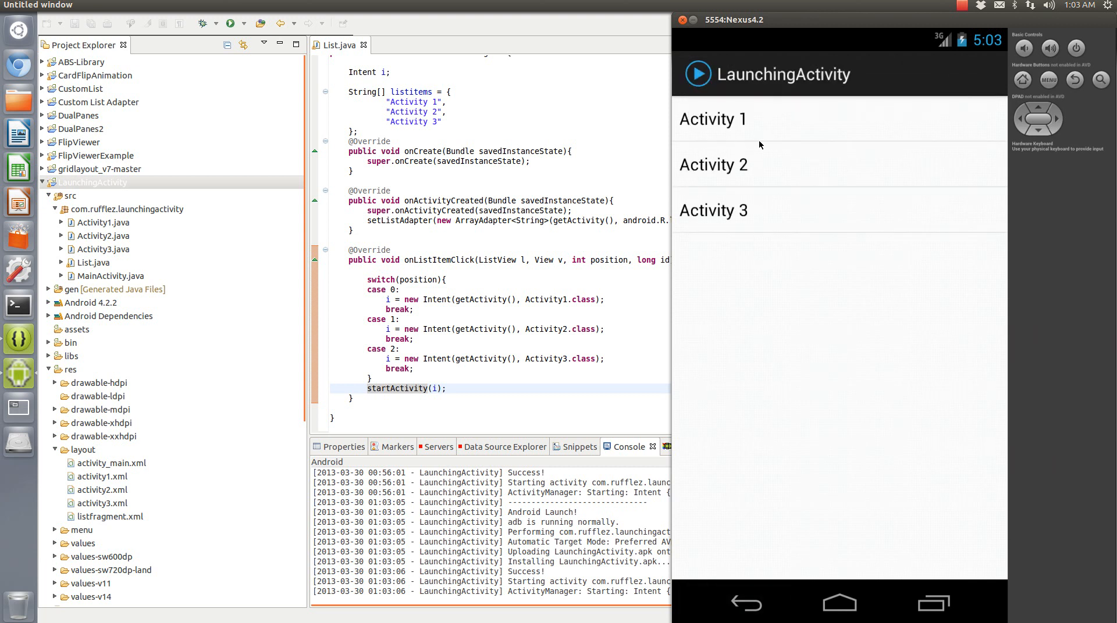
{"action": "left_click", "coordinate": [711, 164]}
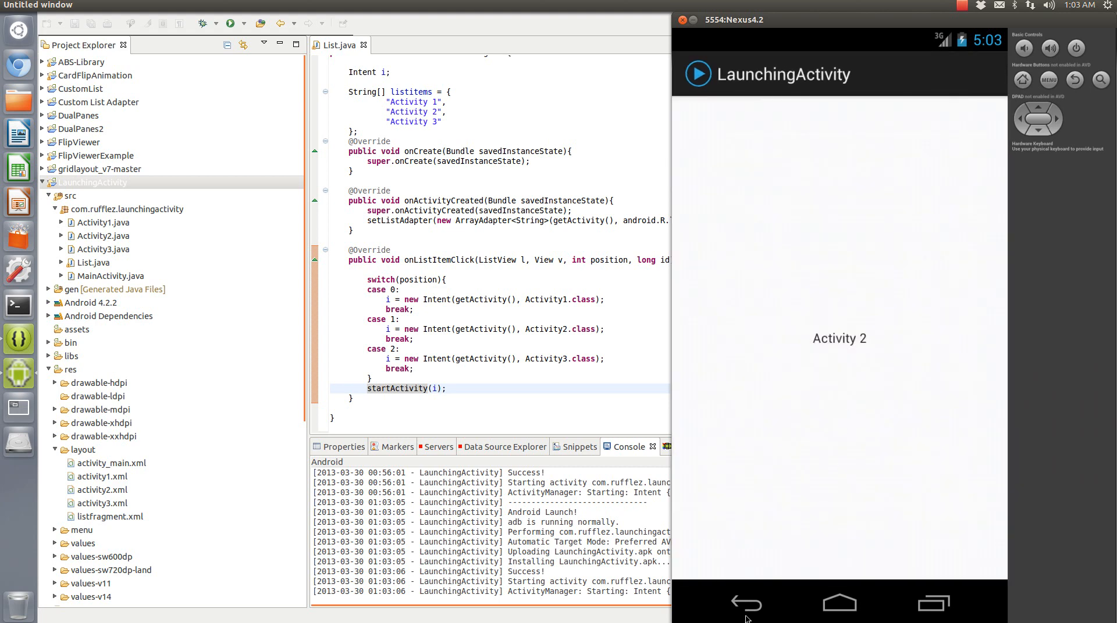
{"action": "left_click", "coordinate": [746, 605]}
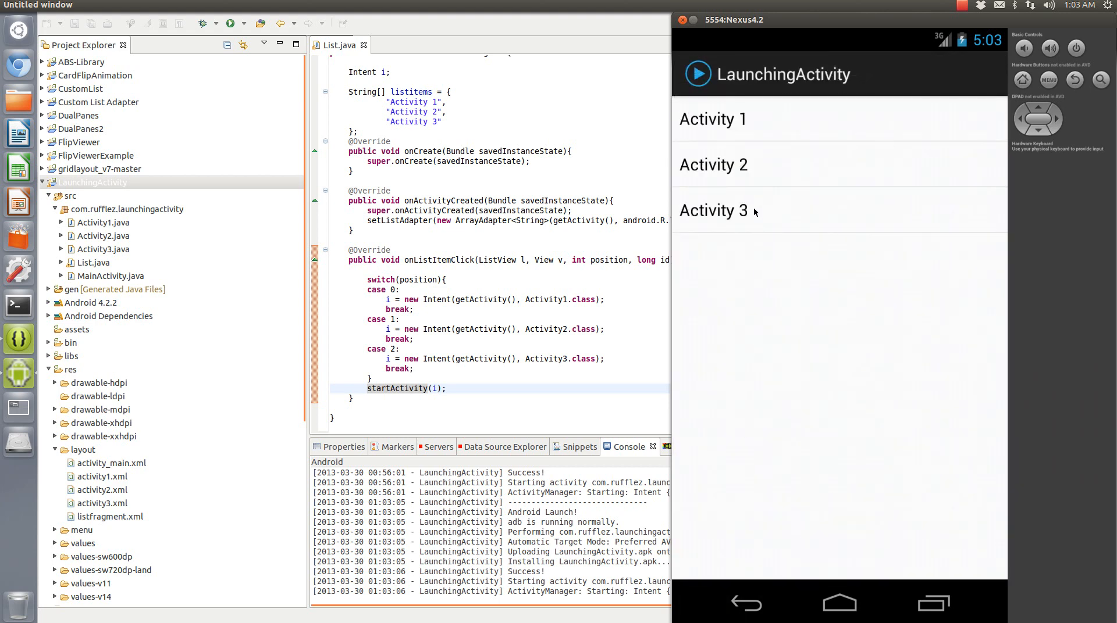
{"action": "left_click", "coordinate": [713, 210]}
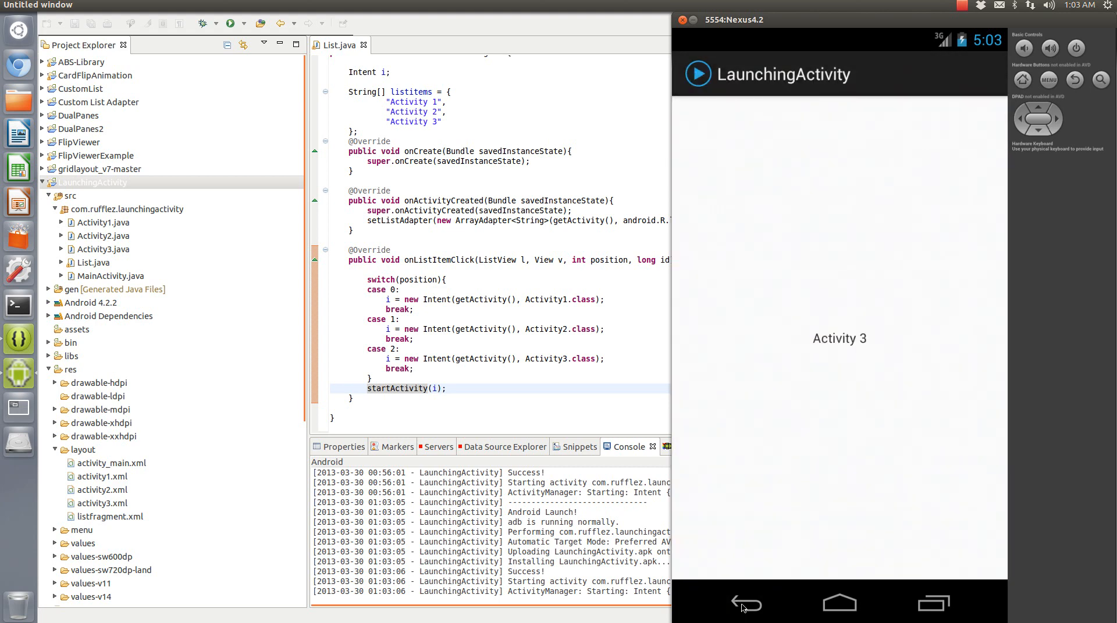
{"action": "left_click", "coordinate": [745, 604]}
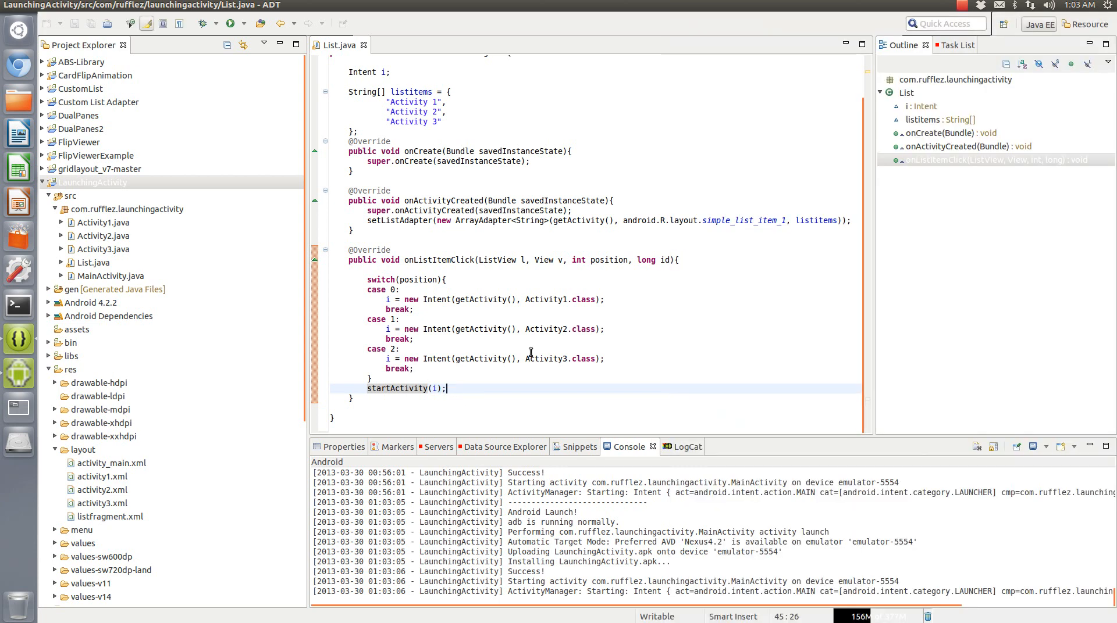
{"action": "mouse_move", "coordinate": [816, 48]}
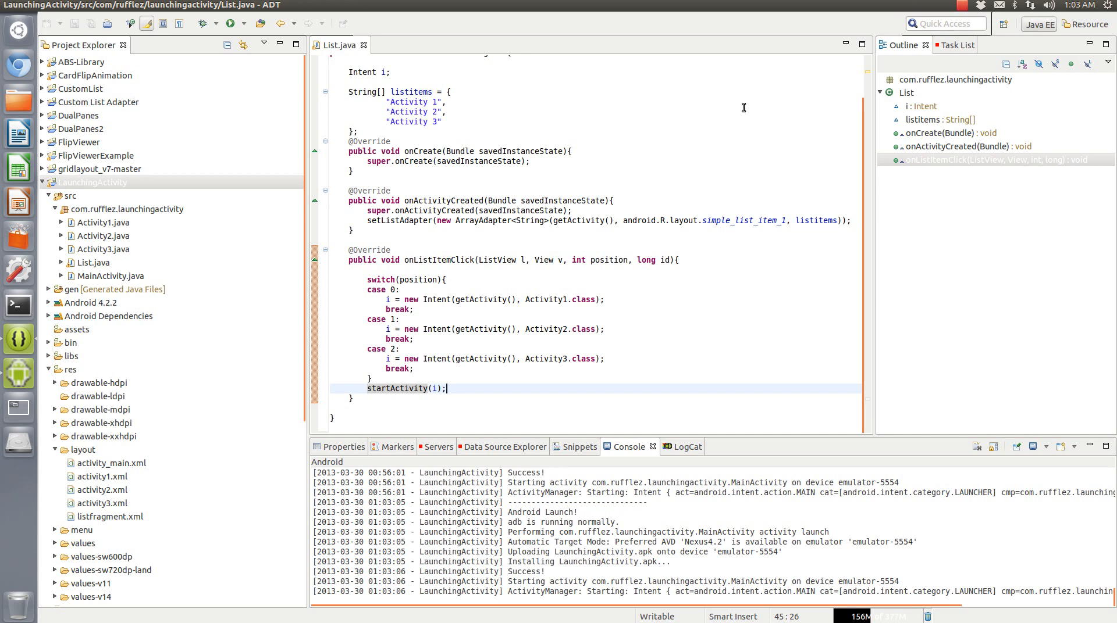
{"action": "mouse_move", "coordinate": [966, 6]}
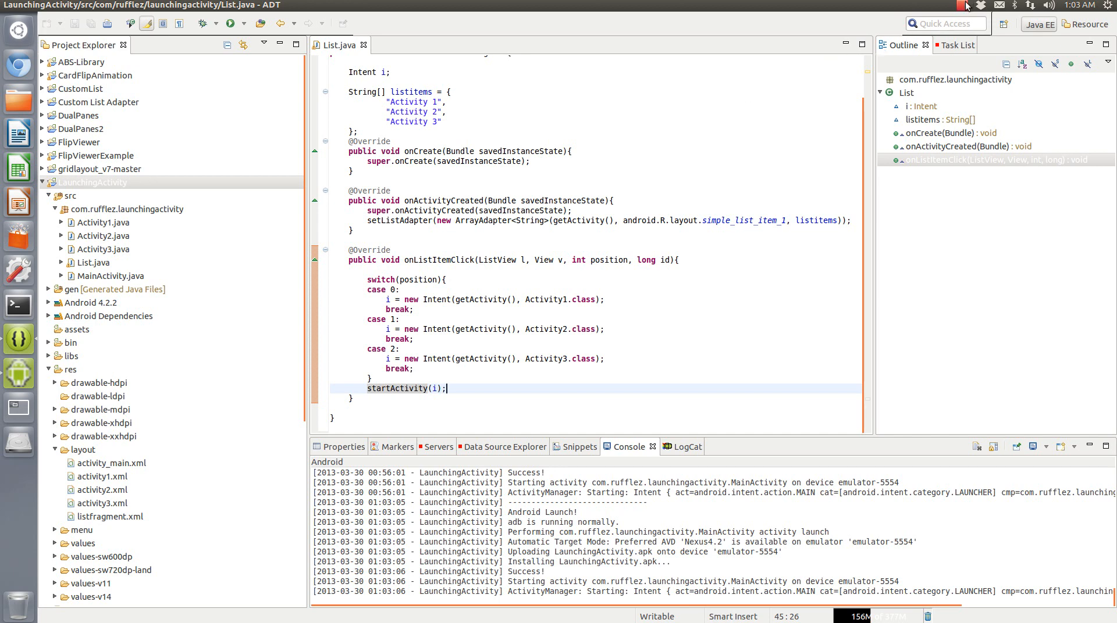